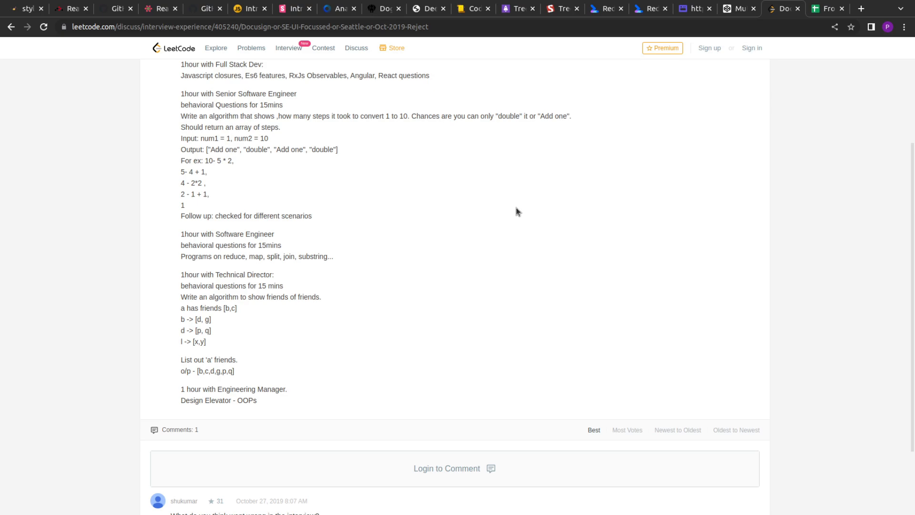
# Review the Docusign Seattle post title and its steps question on LeetCode
pyautogui.scroll(3)
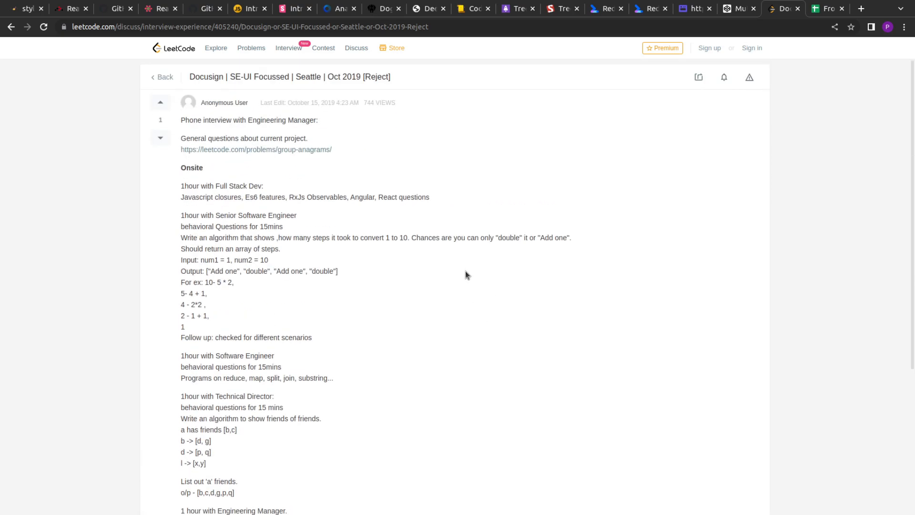
pyautogui.moveTo(196, 88)
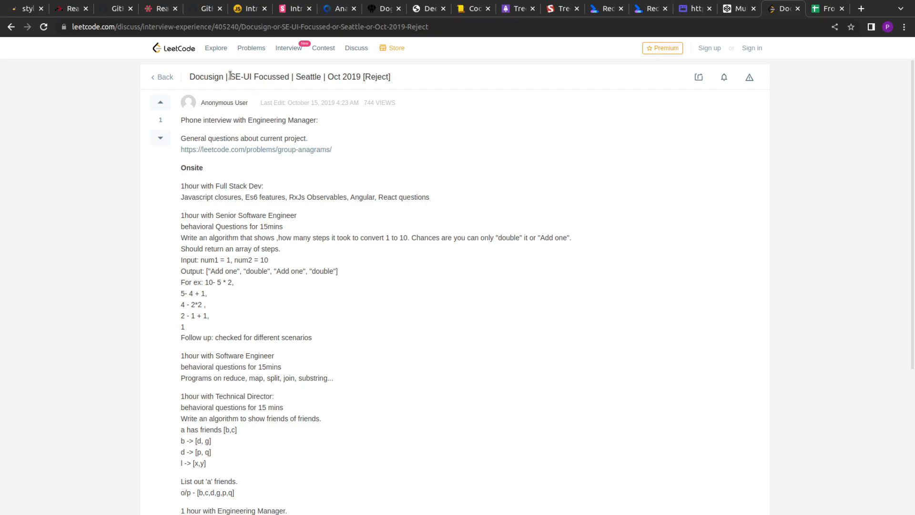
pyautogui.moveTo(300, 88)
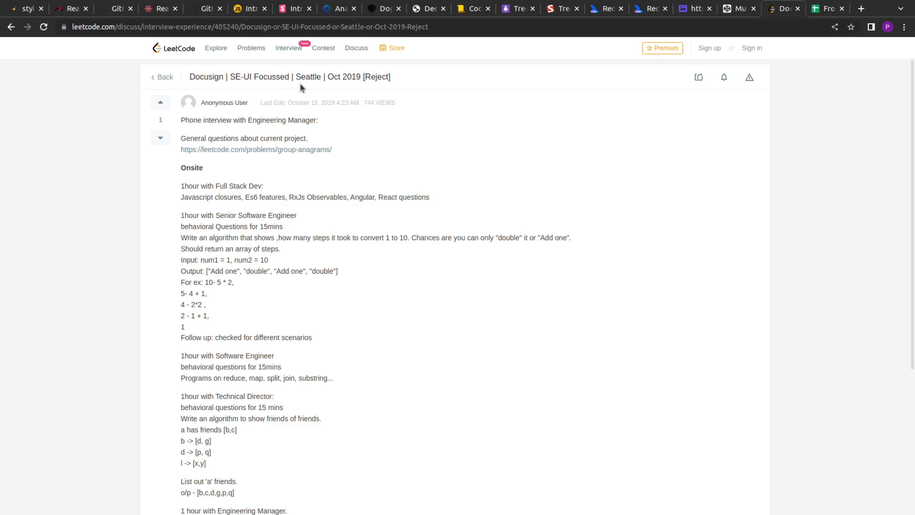
pyautogui.doubleClick(308, 76)
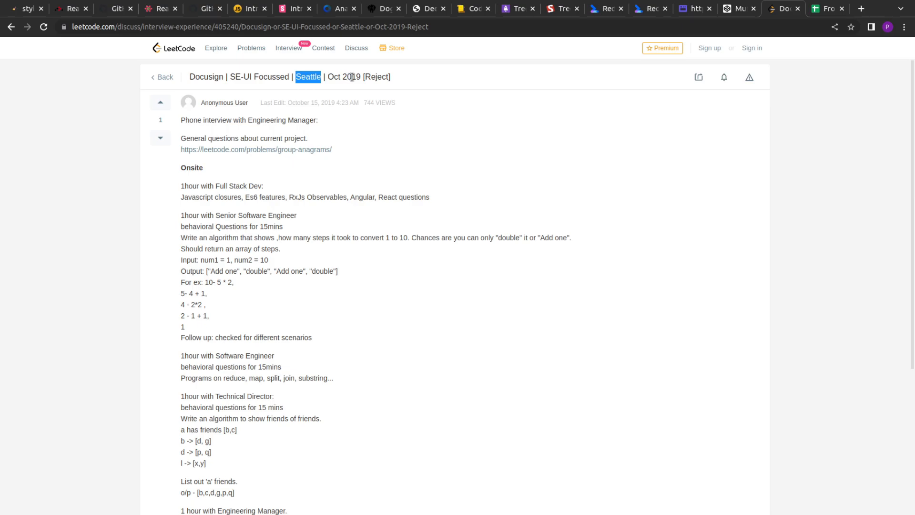
pyautogui.scroll(-3)
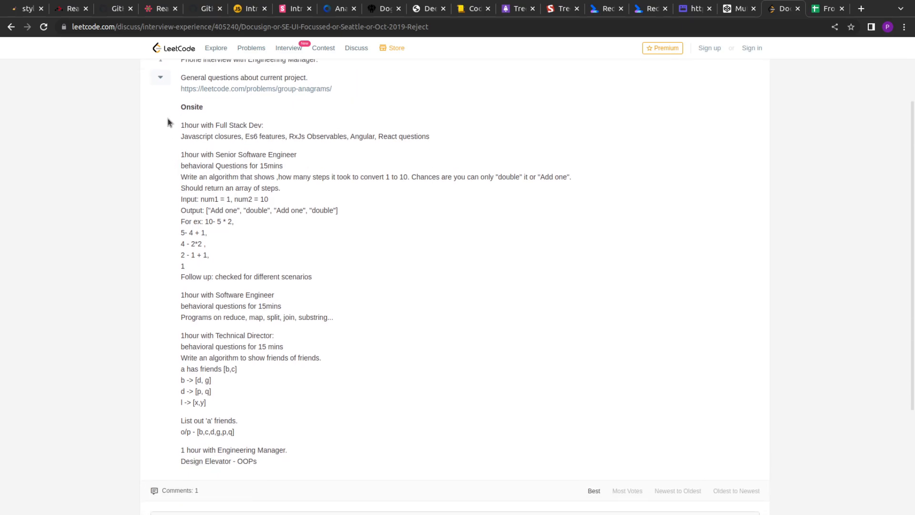
pyautogui.moveTo(195, 249)
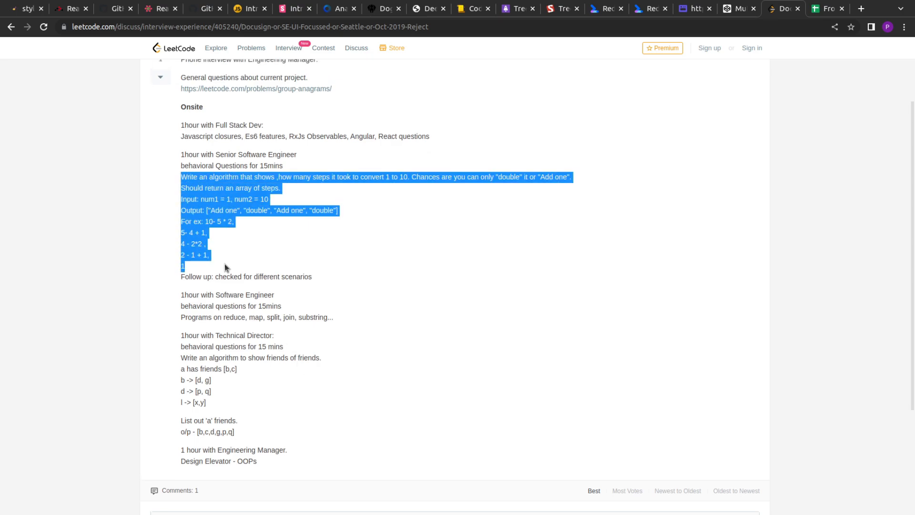
pyautogui.click(225, 267)
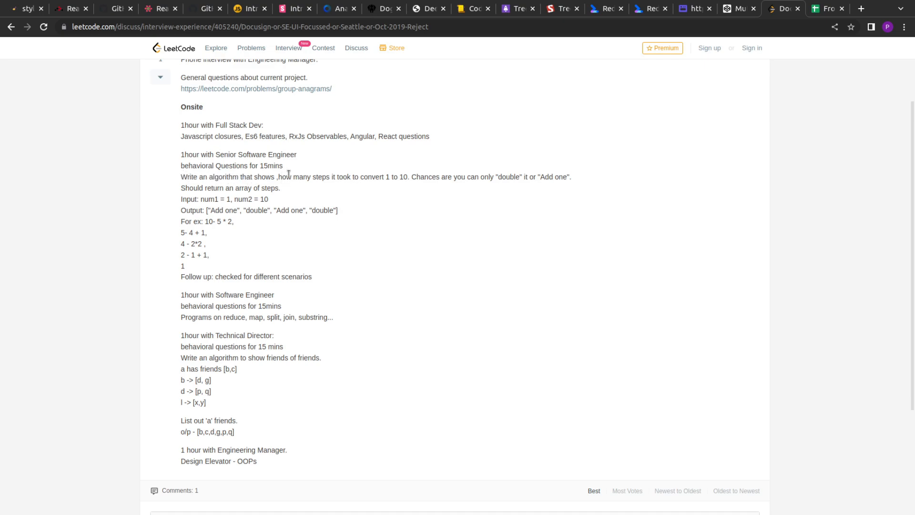
pyautogui.moveTo(386, 176)
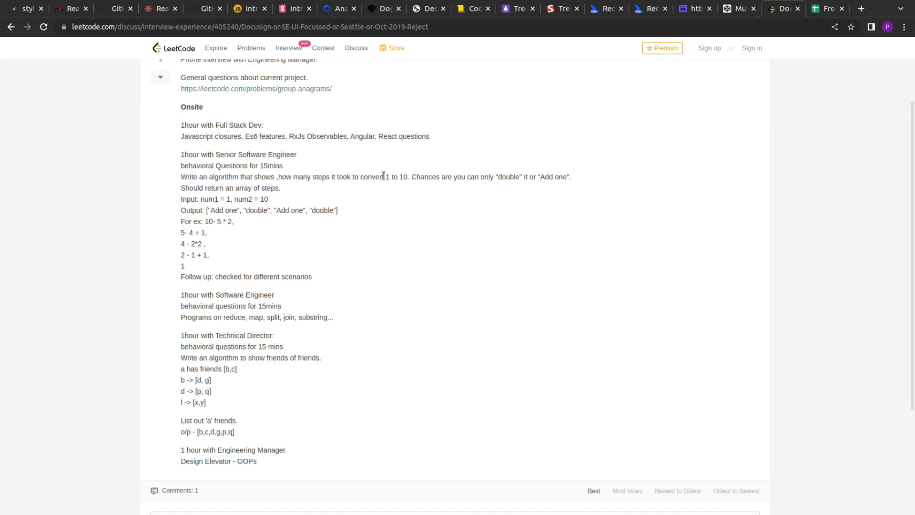
pyautogui.moveTo(406, 179)
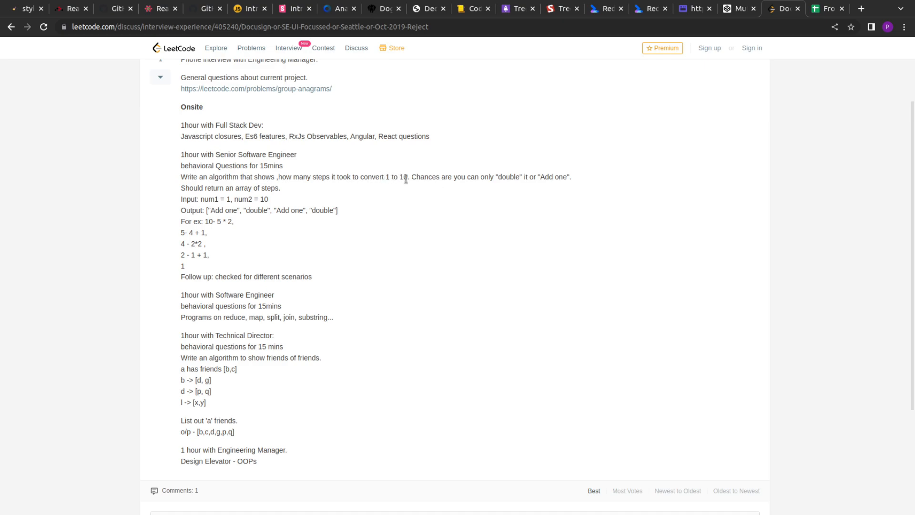
pyautogui.doubleClick(508, 177)
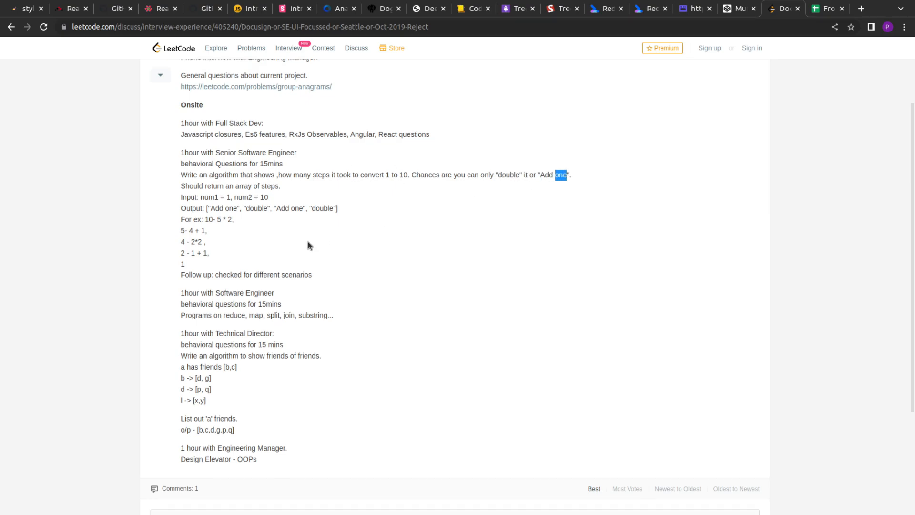
# Study the friends-of-friends question, its friend lists a, b, d, l and the expected output list
pyautogui.scroll(-3)
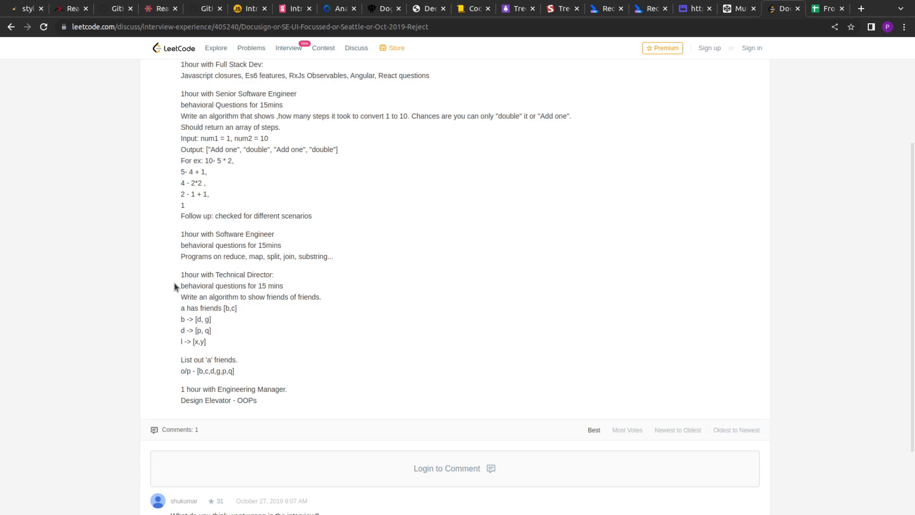
pyautogui.moveTo(181, 316)
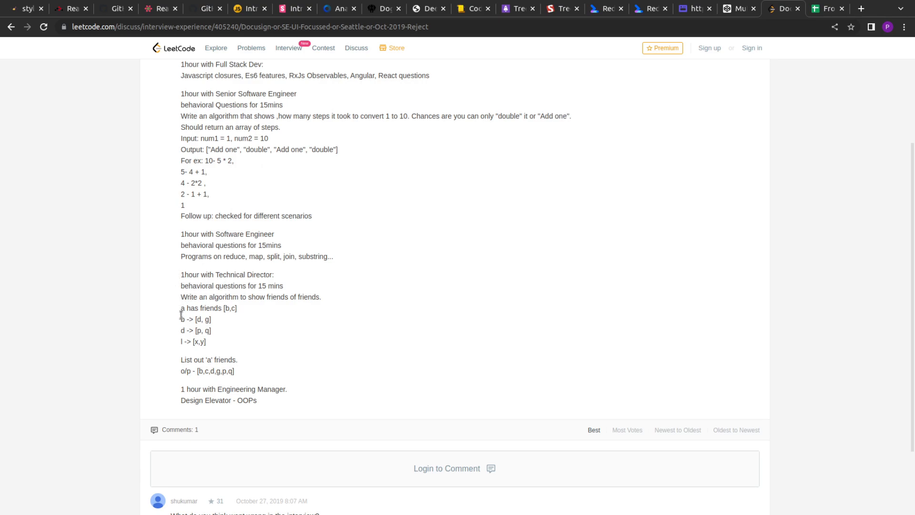
pyautogui.scroll(-3)
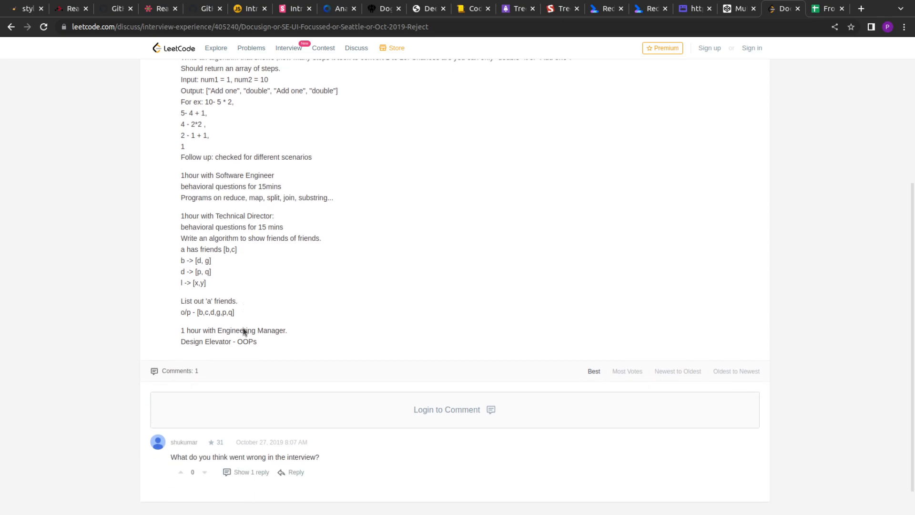
pyautogui.scroll(-3)
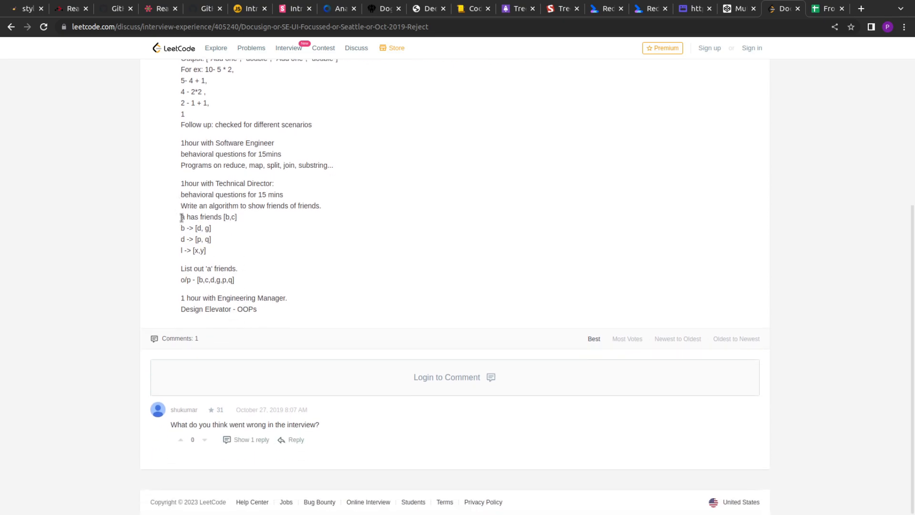
pyautogui.doubleClick(230, 216)
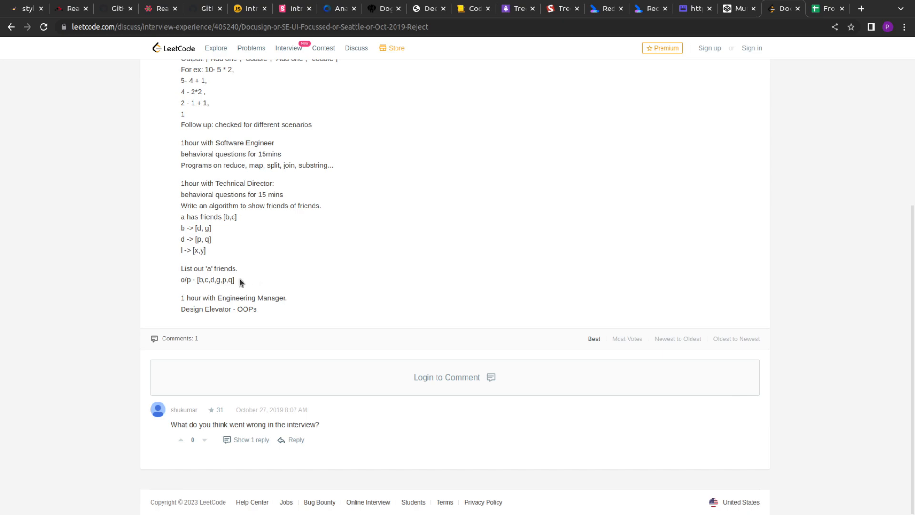
pyautogui.scroll(3)
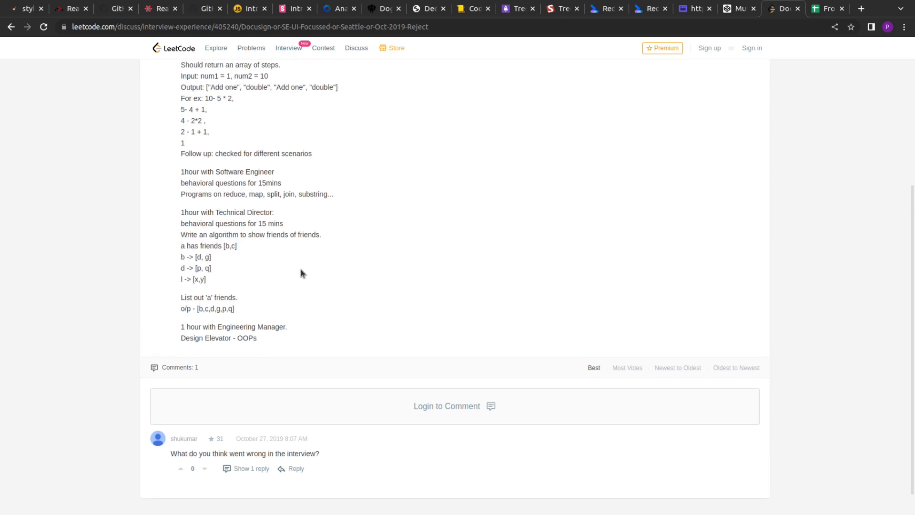
pyautogui.scroll(3)
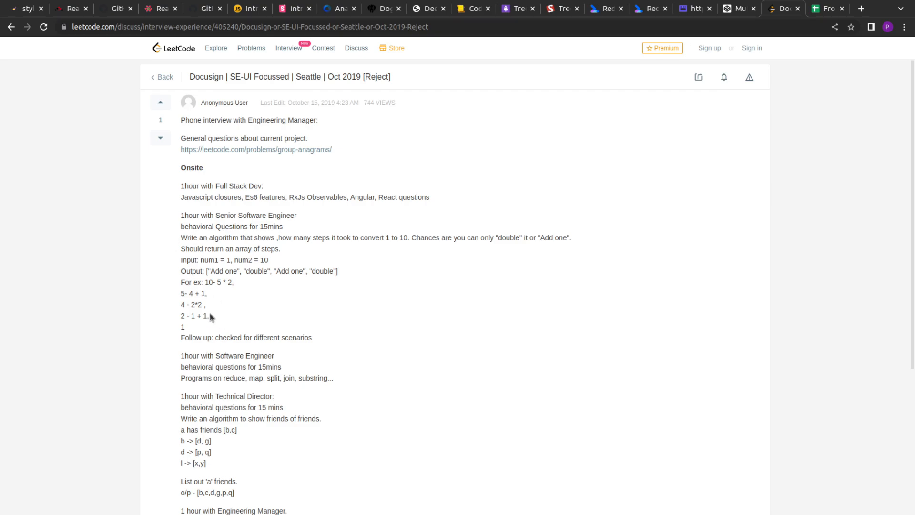
pyautogui.moveTo(261, 294)
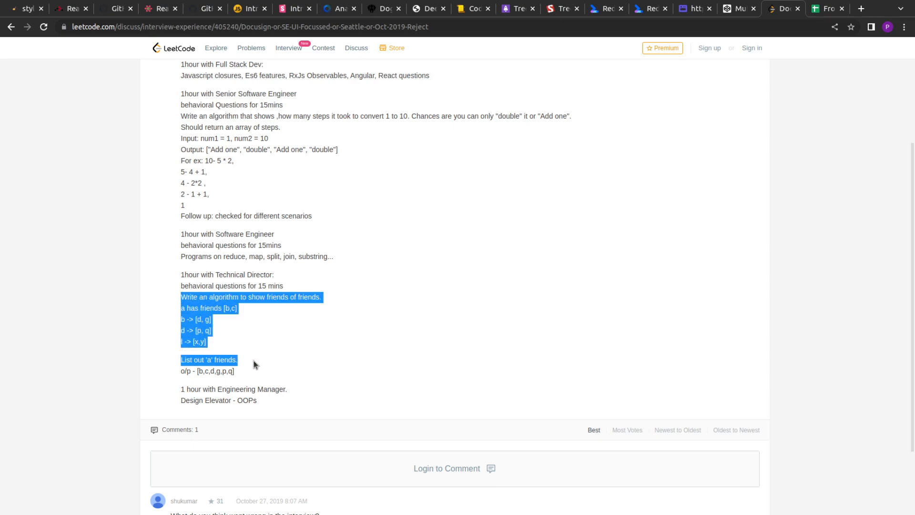
pyautogui.click(259, 341)
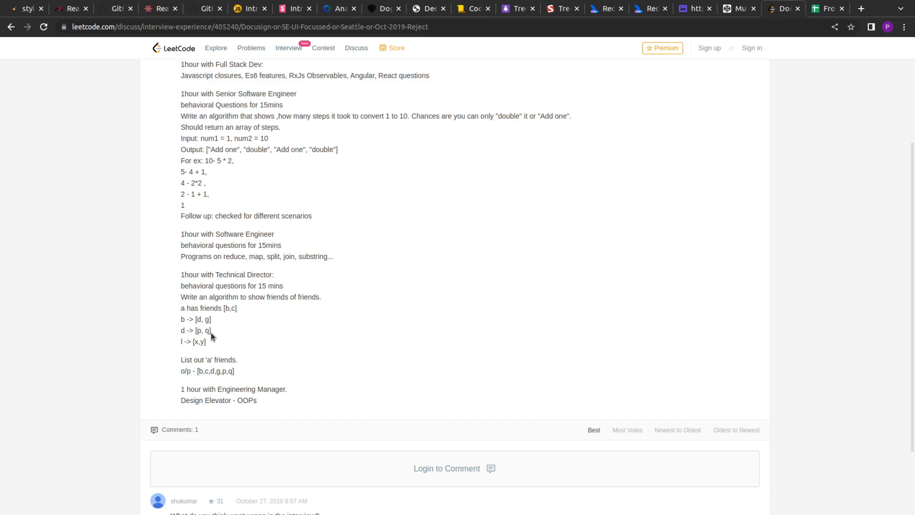
pyautogui.moveTo(196, 338)
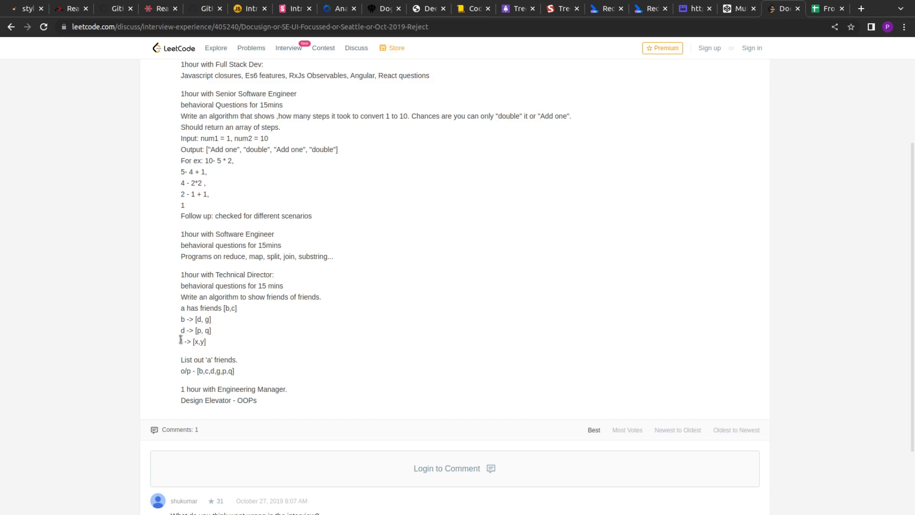
pyautogui.moveTo(221, 341)
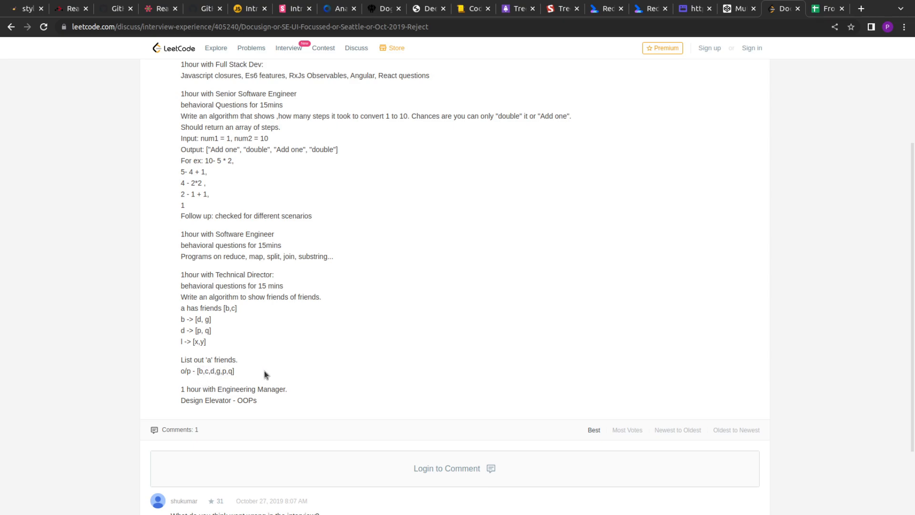
pyautogui.moveTo(226, 308)
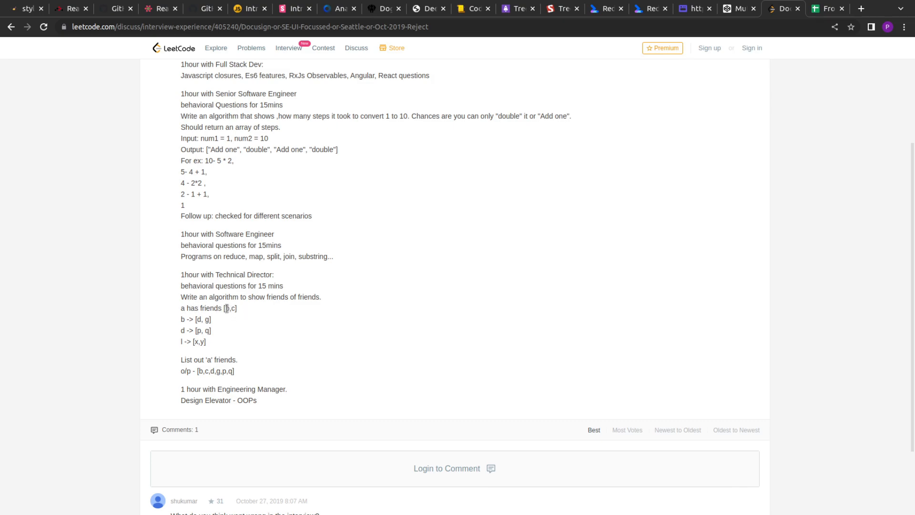
pyautogui.moveTo(183, 308)
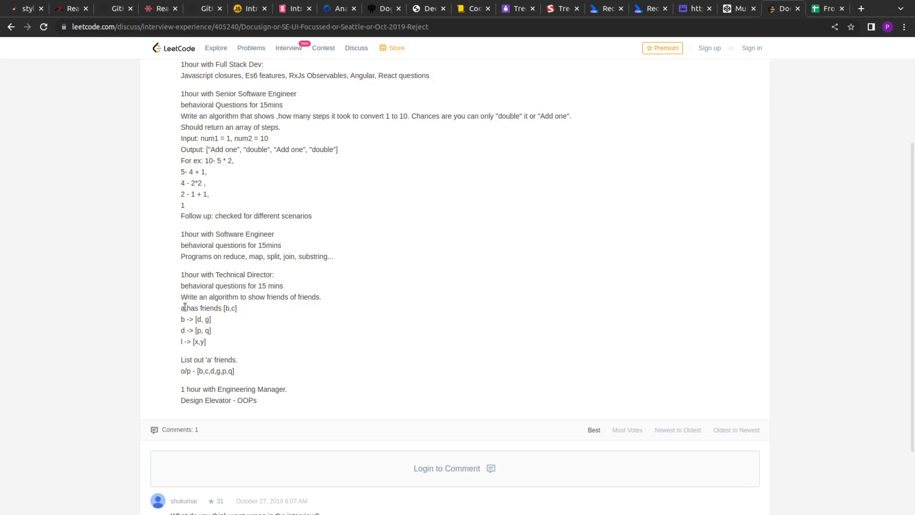
pyautogui.doubleClick(227, 308)
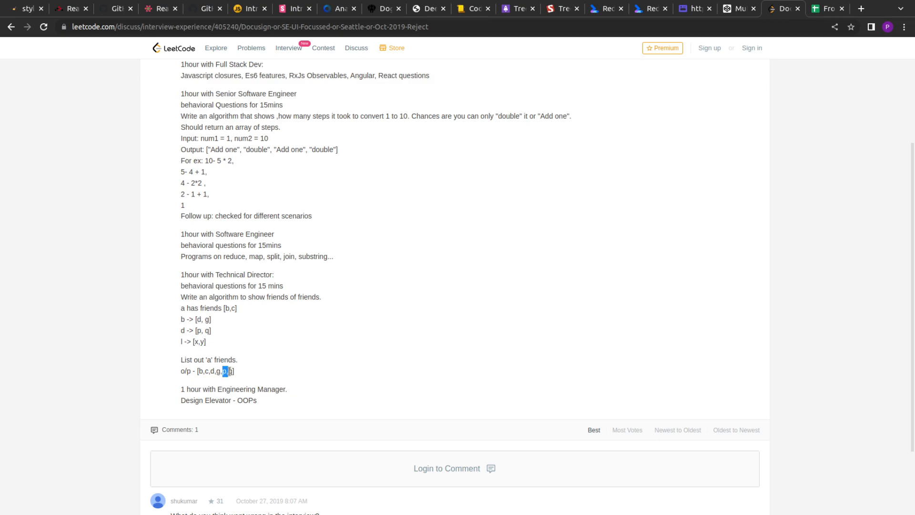
pyautogui.moveTo(213, 338)
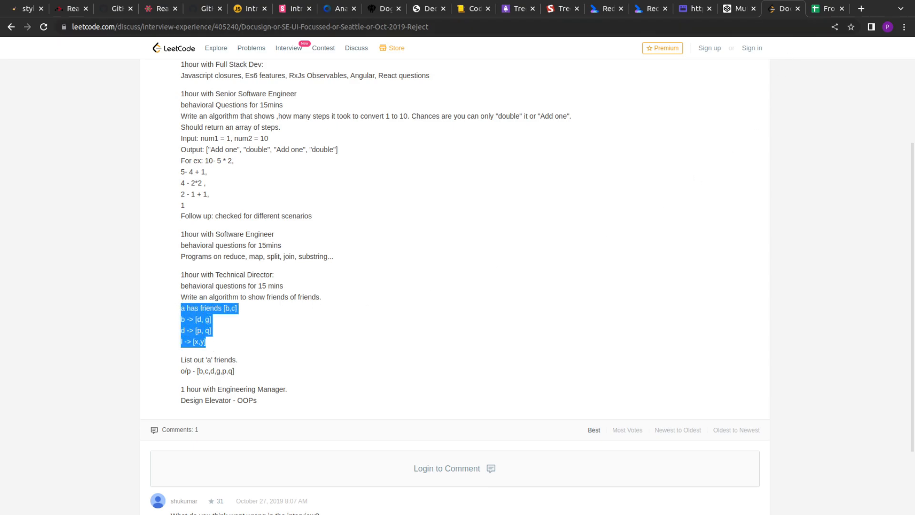
# In the pen, turn the 'a has friends [b,c]' lines into 'a: [b,c]' key-value form
pyautogui.click(738, 9)
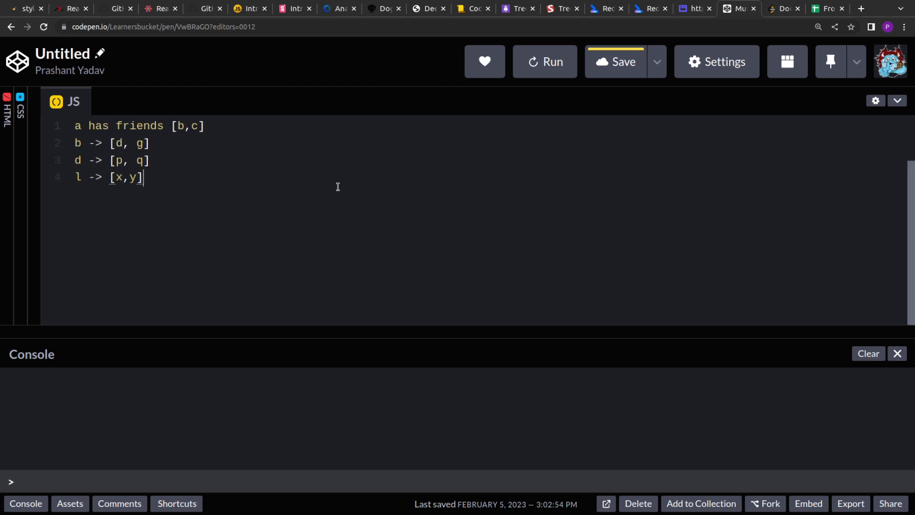
pyautogui.click(170, 126)
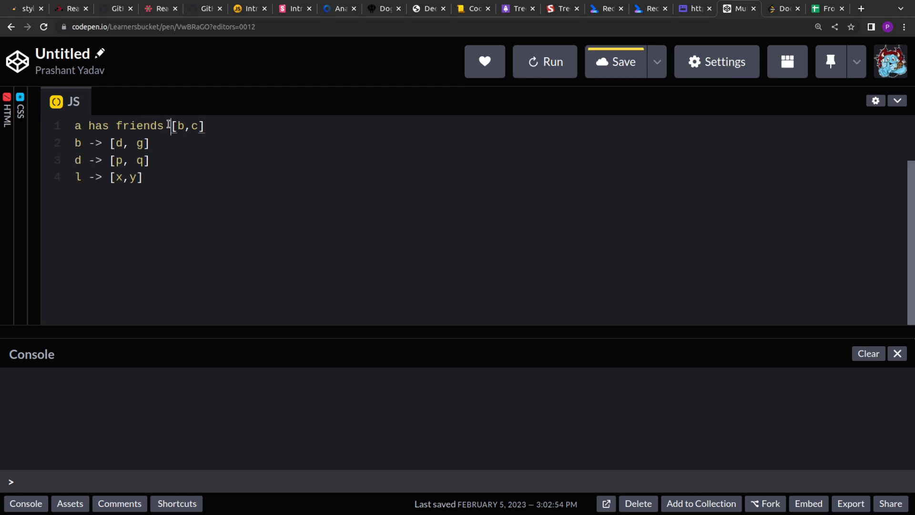
pyautogui.press('Backspace')
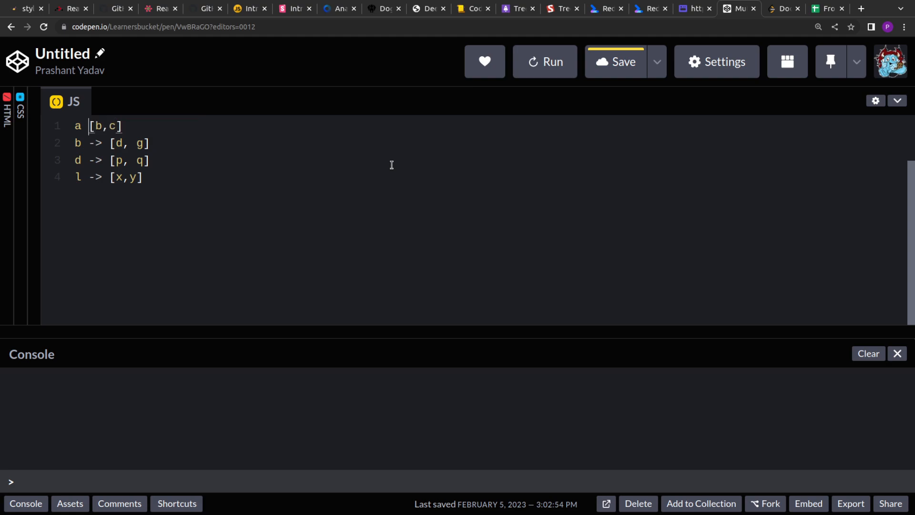
pyautogui.write(':')
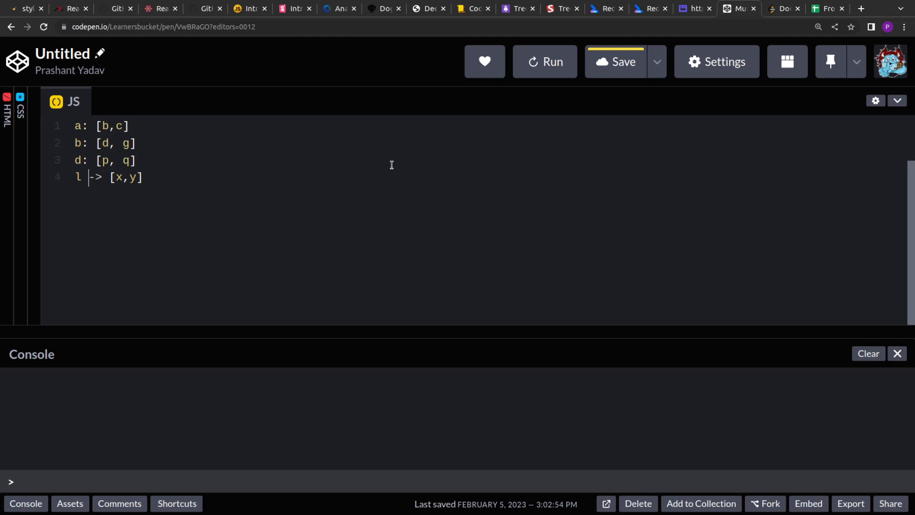
pyautogui.write(':')
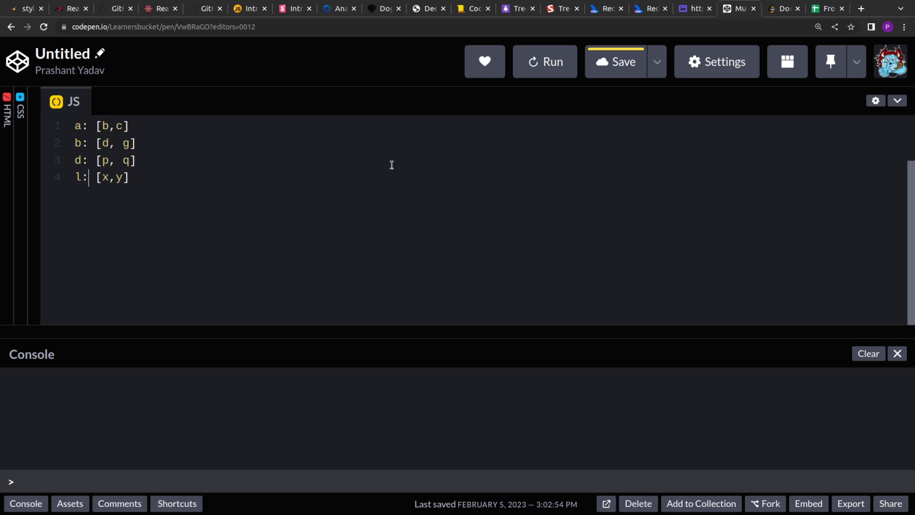
pyautogui.press('Enter')
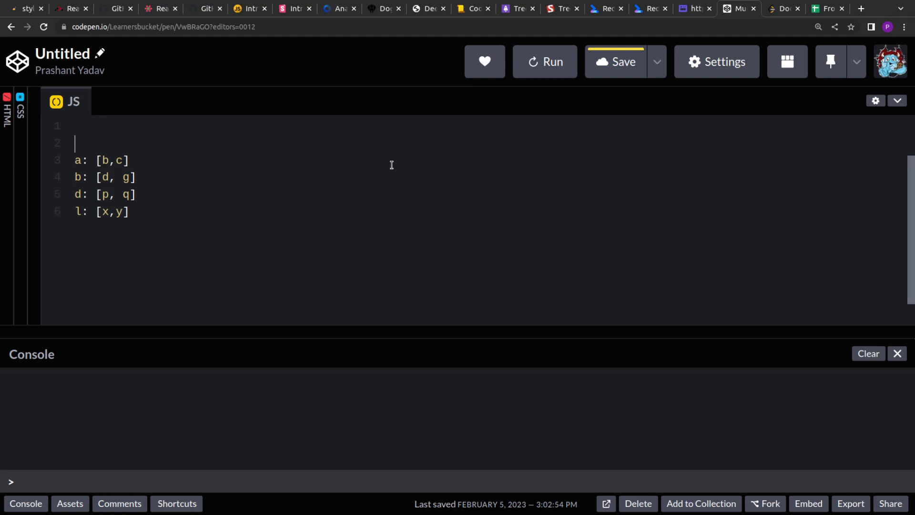
# Wrap the lists in const mapping = { }, quoting each friend name and comma-separating the entries
pyautogui.write('const mapp')
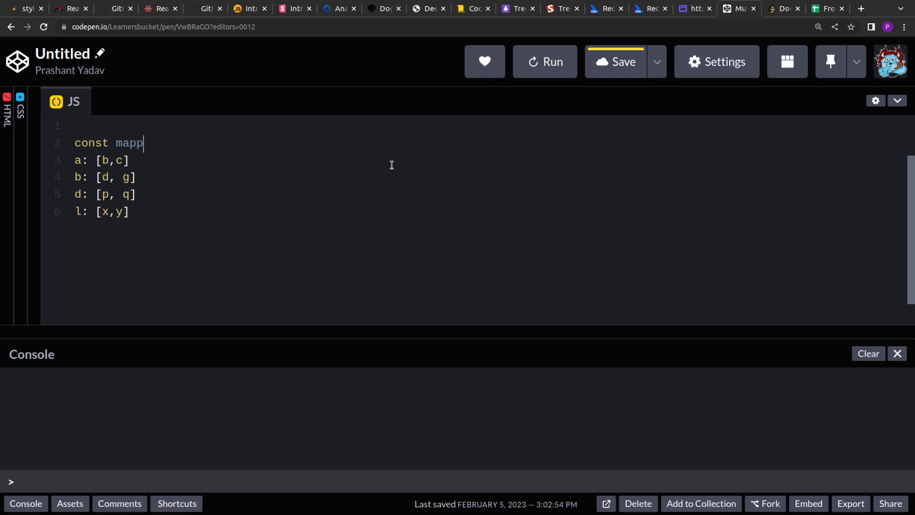
pyautogui.write('ing = {}')
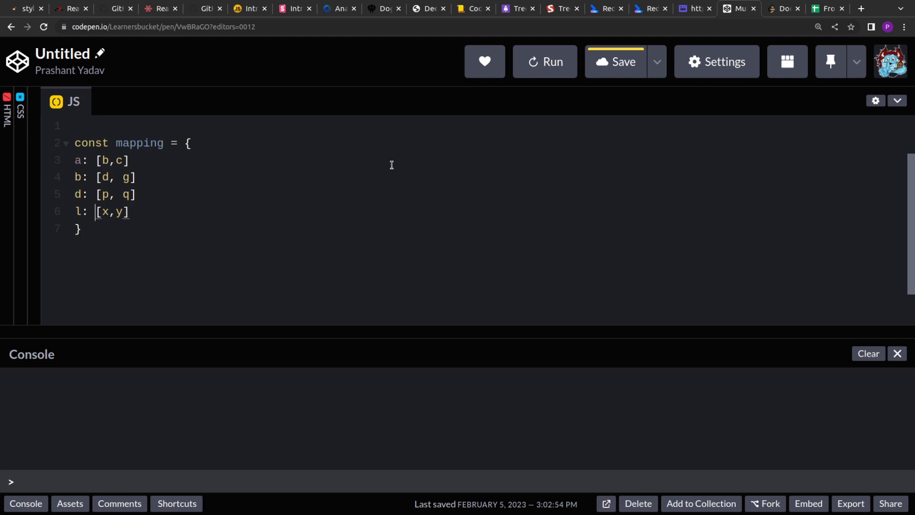
pyautogui.write('"x')
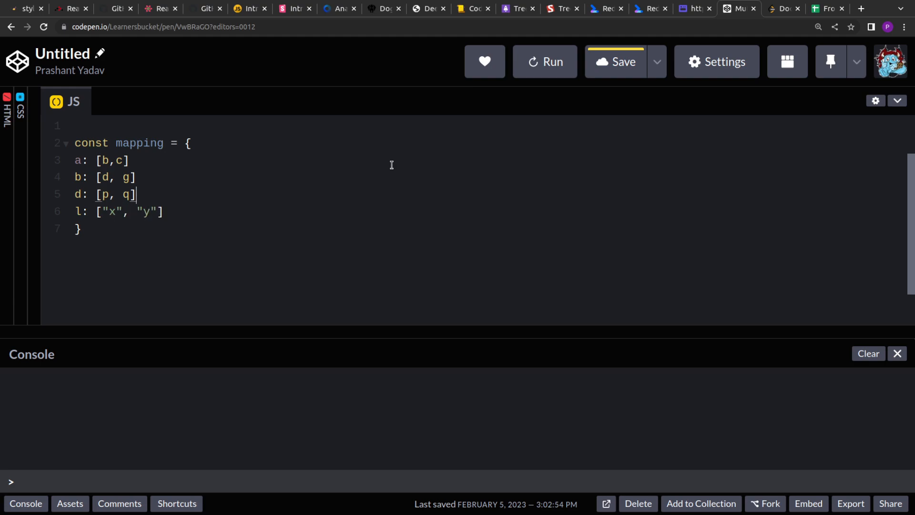
pyautogui.write('"q"')
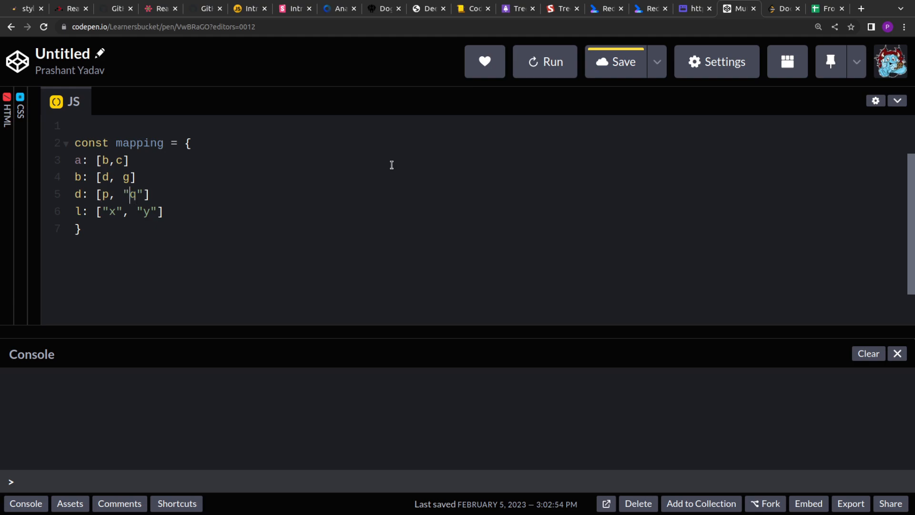
pyautogui.press('Enter')
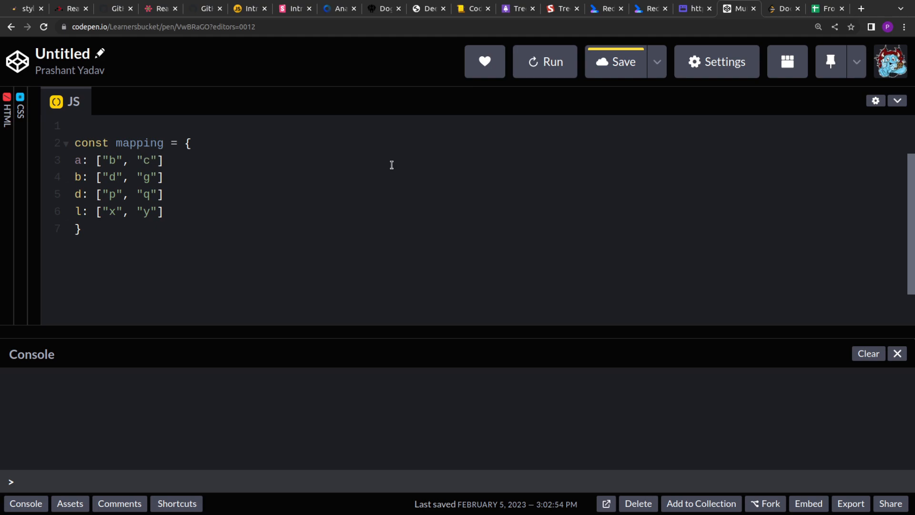
pyautogui.moveTo(170, 162)
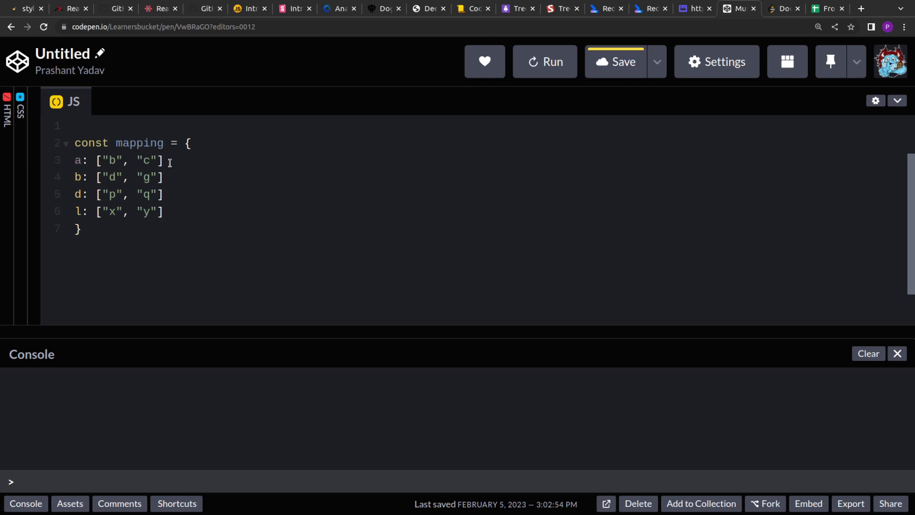
pyautogui.write(',')
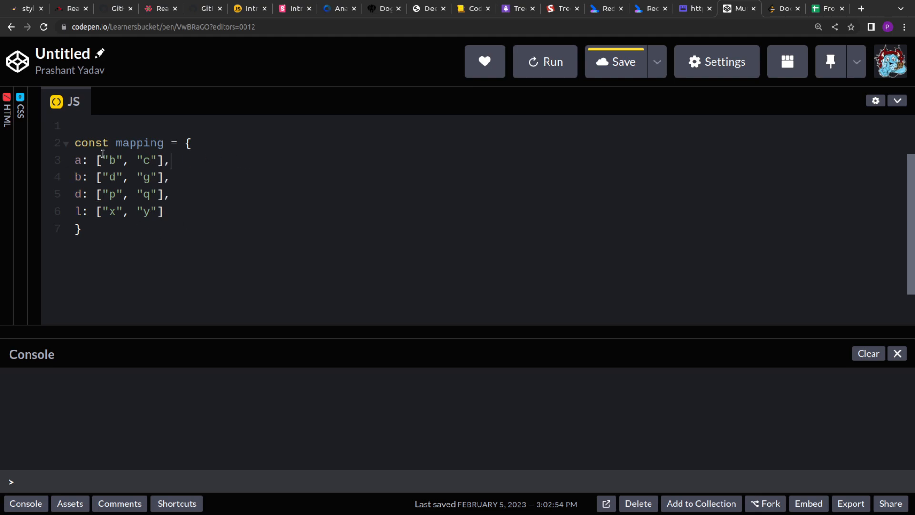
pyautogui.click(74, 194)
pyautogui.write(';')
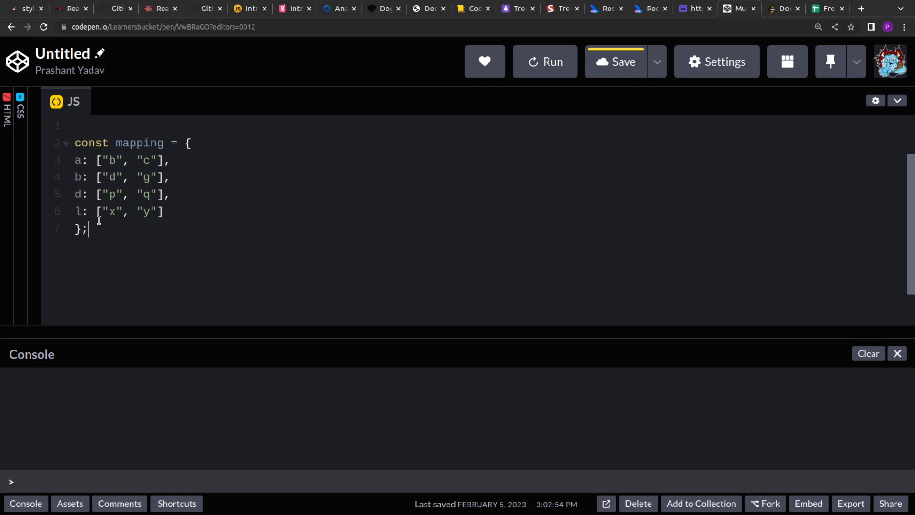
# Write function mutualFriends = (mapping, person){ with an empty body below the mapping object
pyautogui.press('Enter')
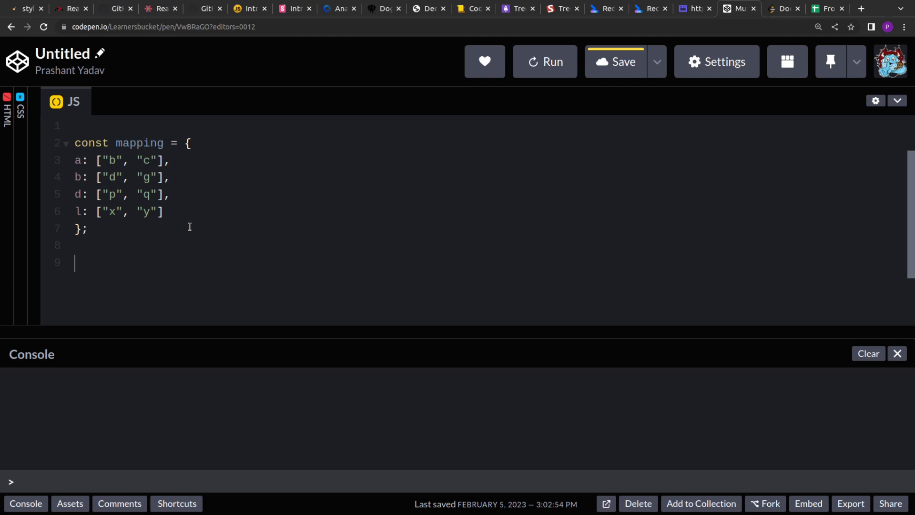
pyautogui.write('fun')
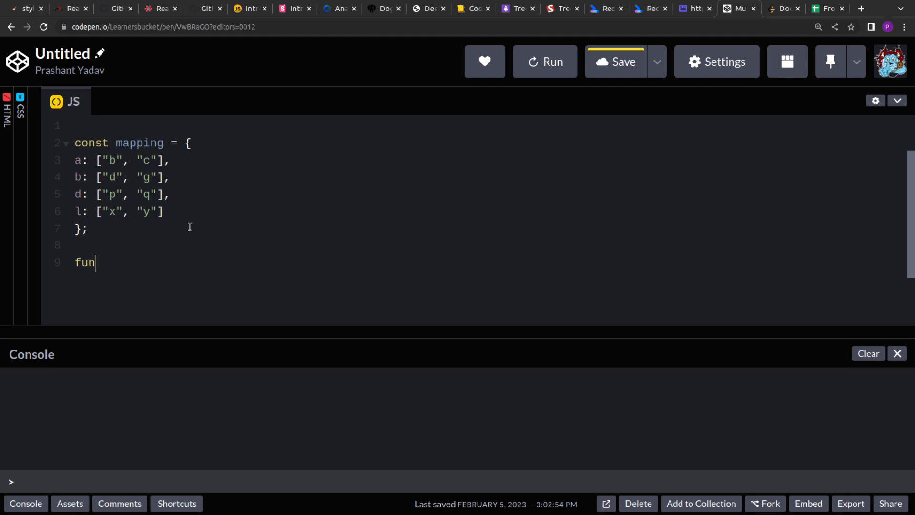
pyautogui.write('ction mutual')
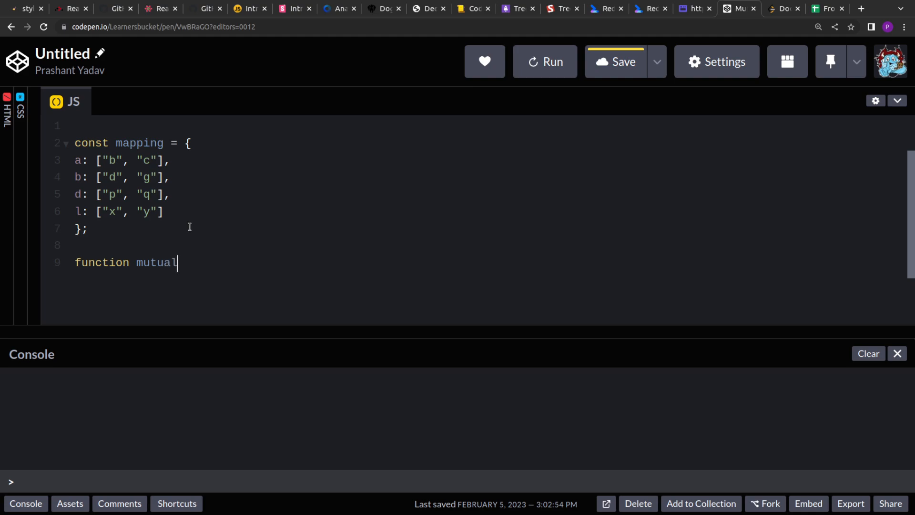
pyautogui.write('Friends =')
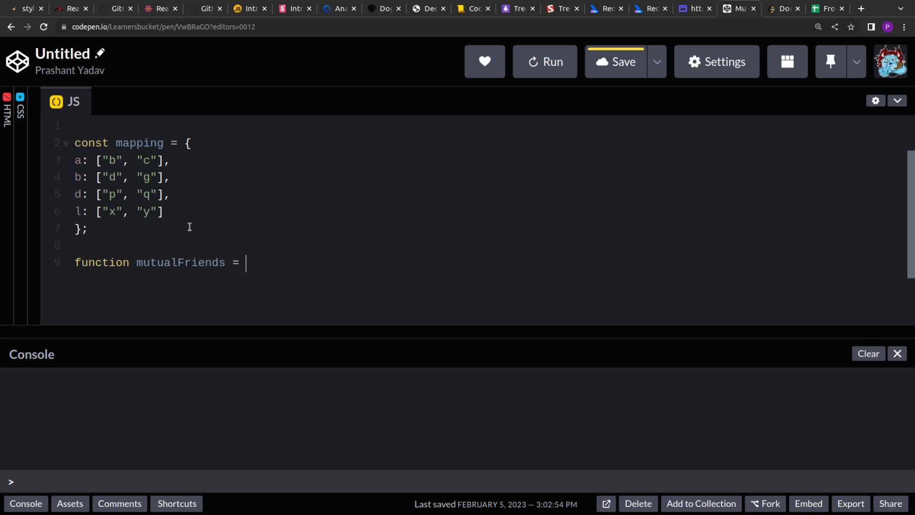
pyautogui.write('(mapp')
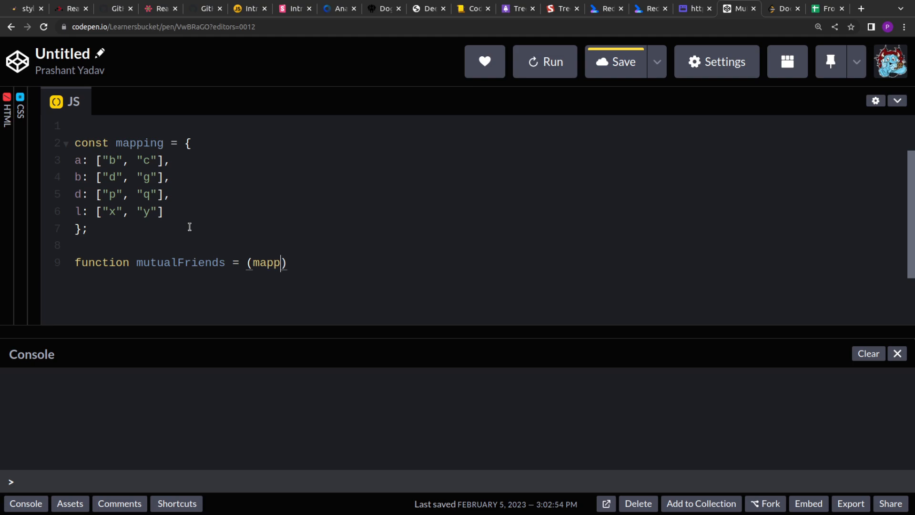
pyautogui.write('ing,')
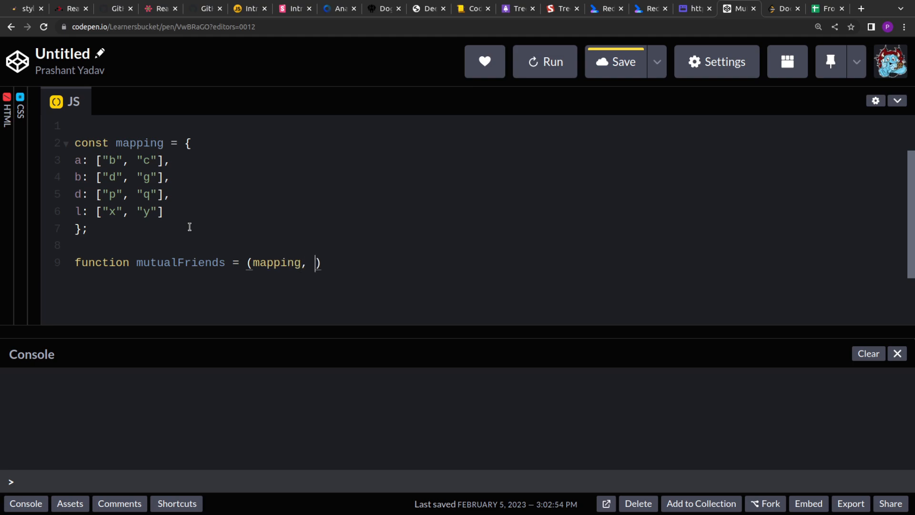
pyautogui.write('"')
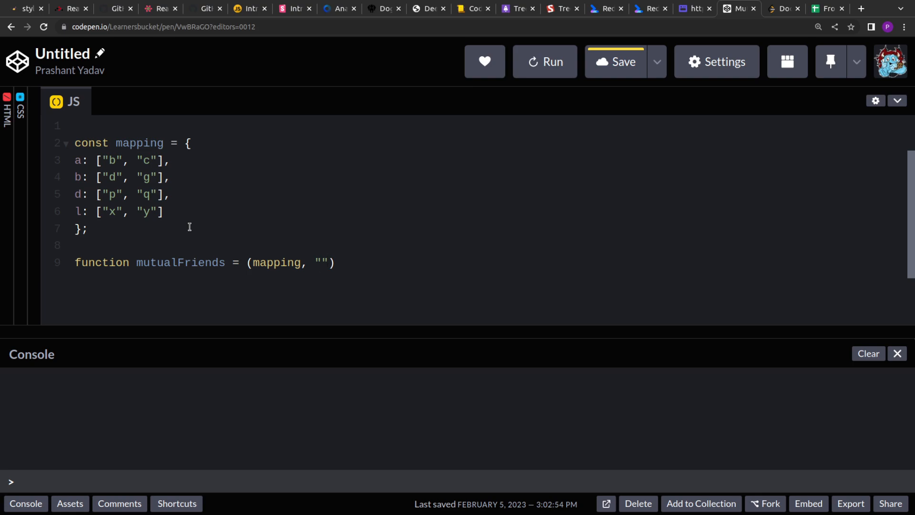
pyautogui.write('f')
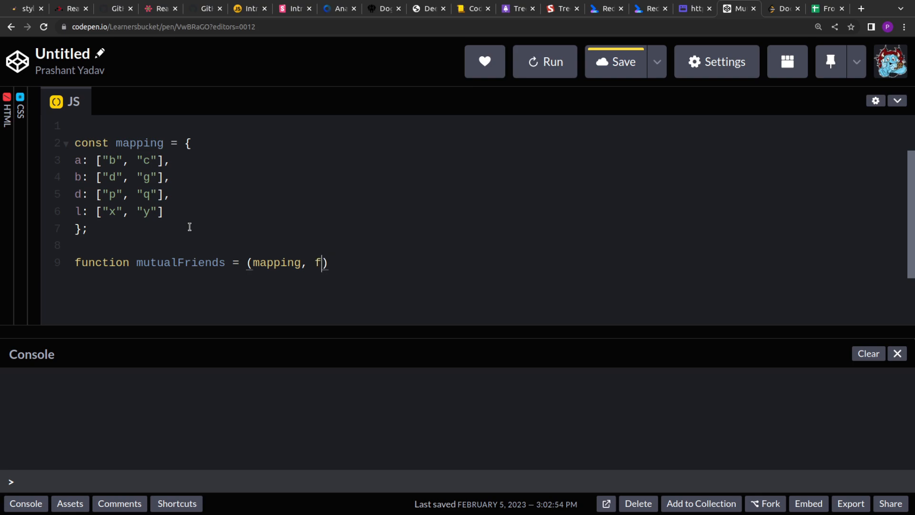
pyautogui.write('erson')
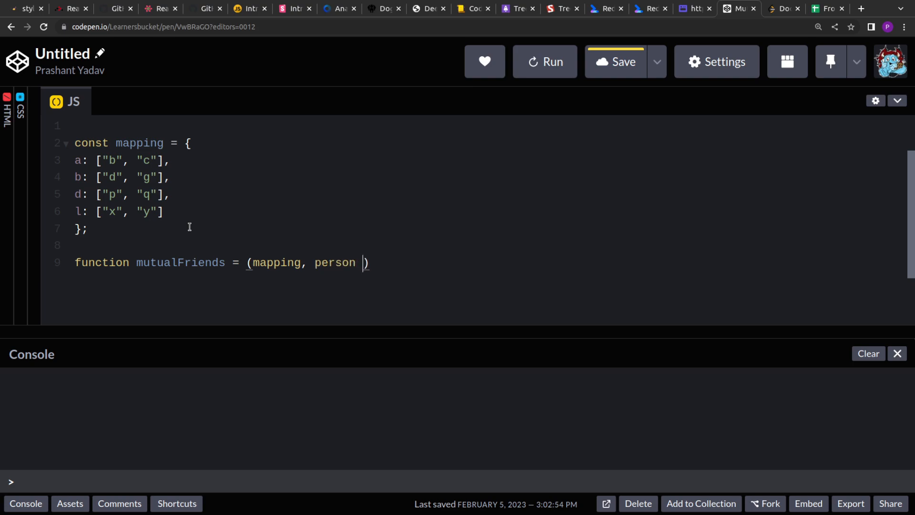
pyautogui.write('){')
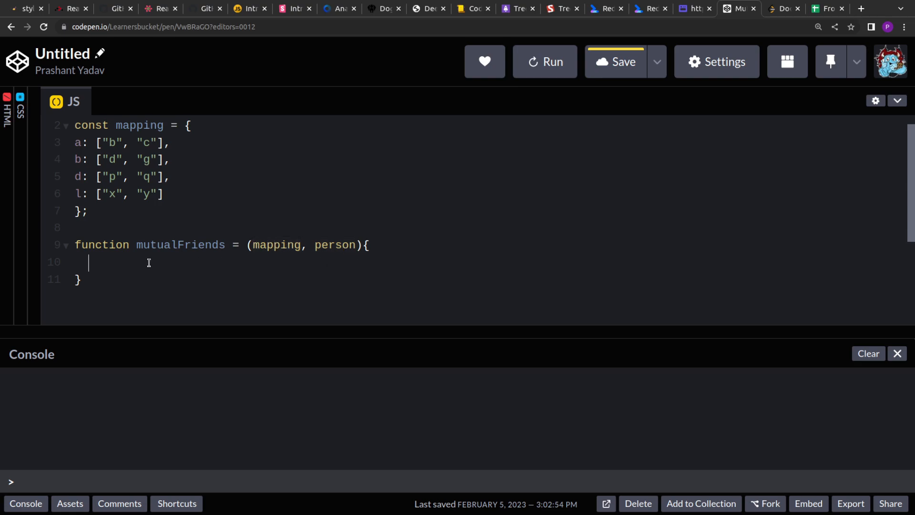
# Begin the function body with const friendsList = mapping[person]; and a new empty line
pyautogui.write('const')
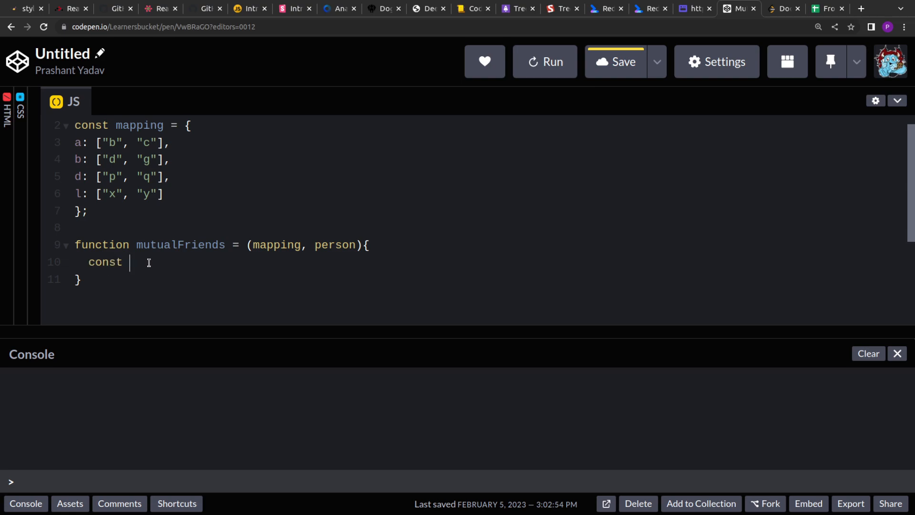
pyautogui.write('friends')
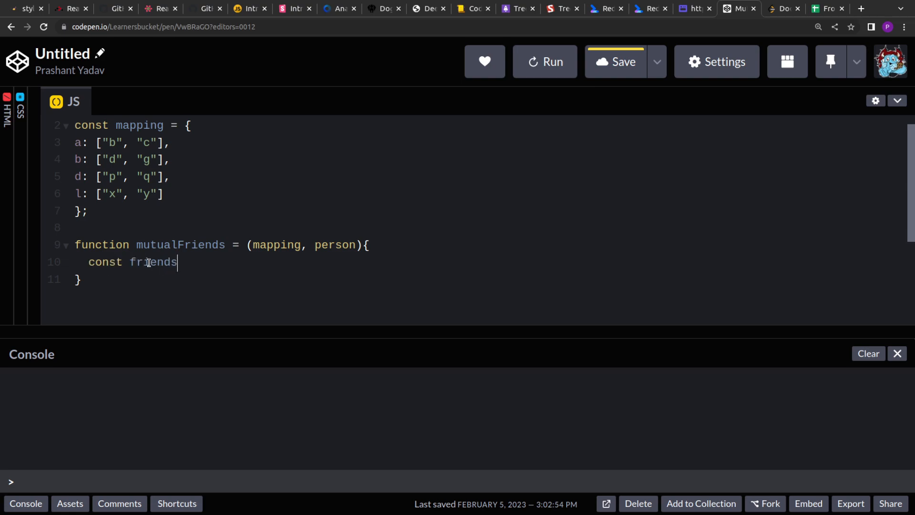
pyautogui.write('List =')
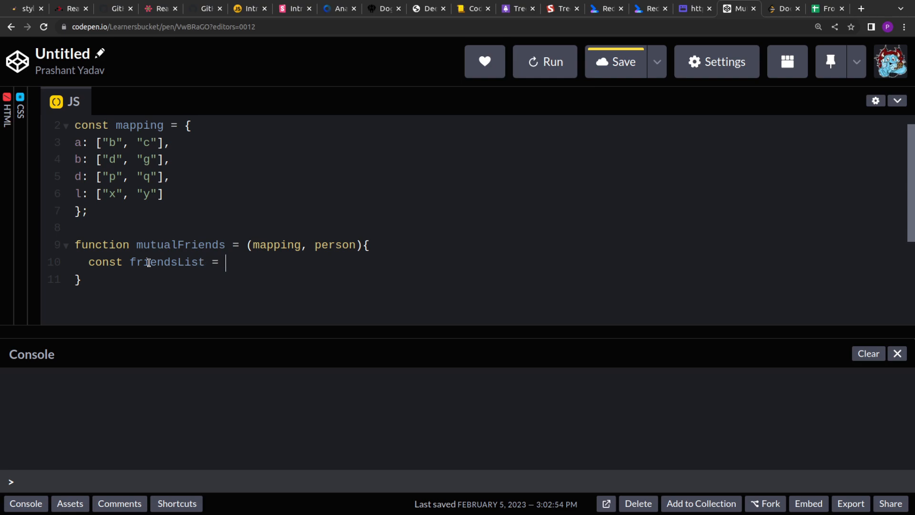
pyautogui.write('mapping[p')
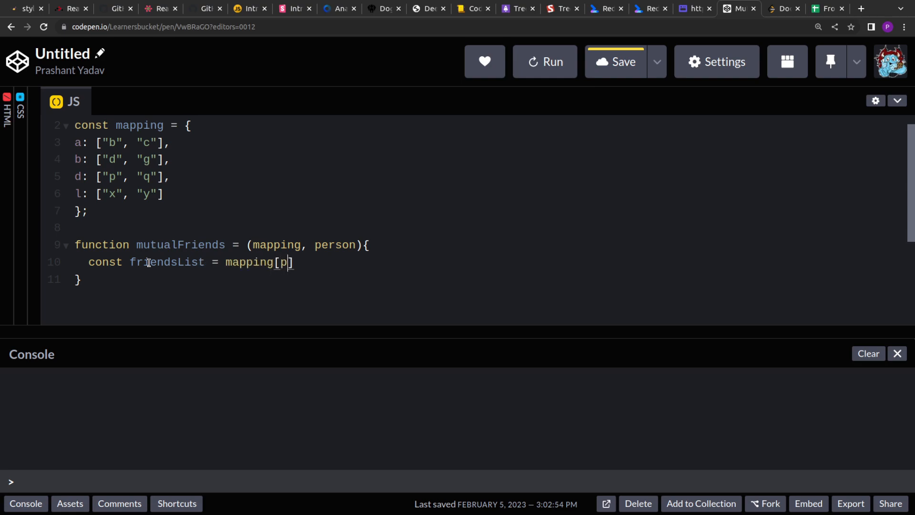
pyautogui.write('erson];')
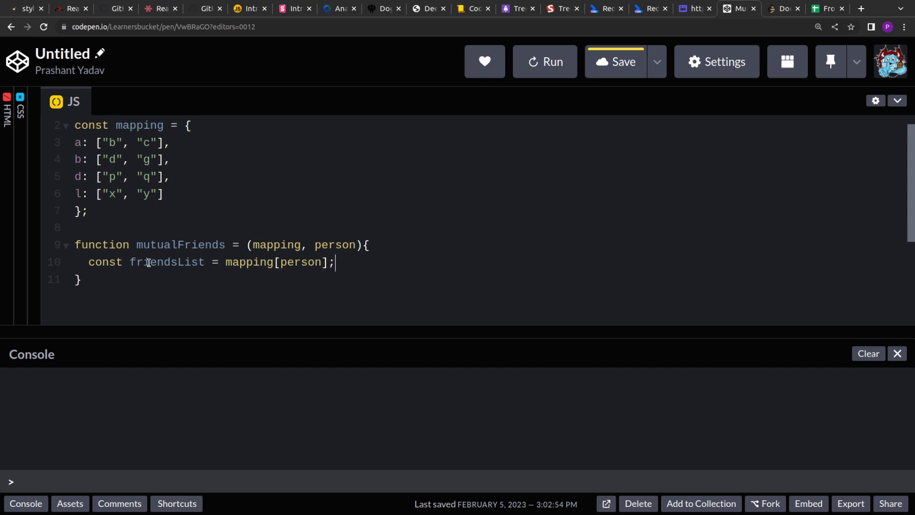
pyautogui.press('Enter')
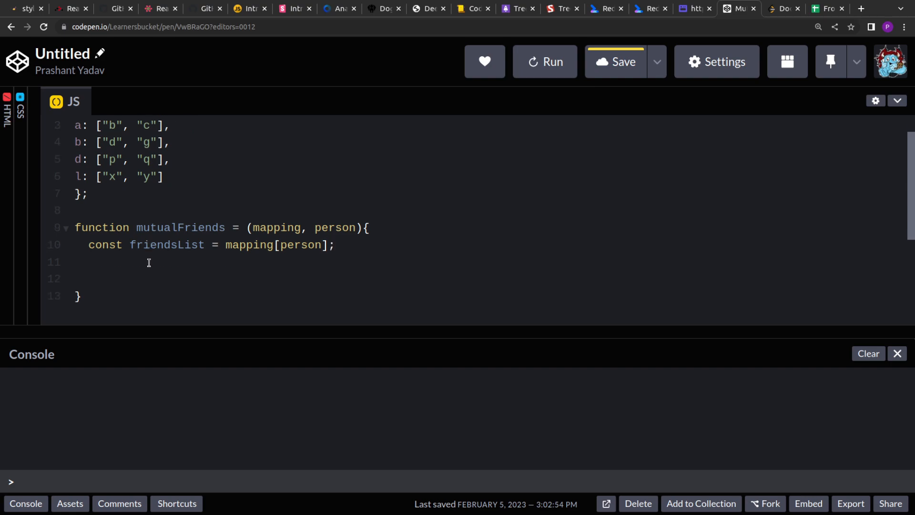
pyautogui.click(333, 245)
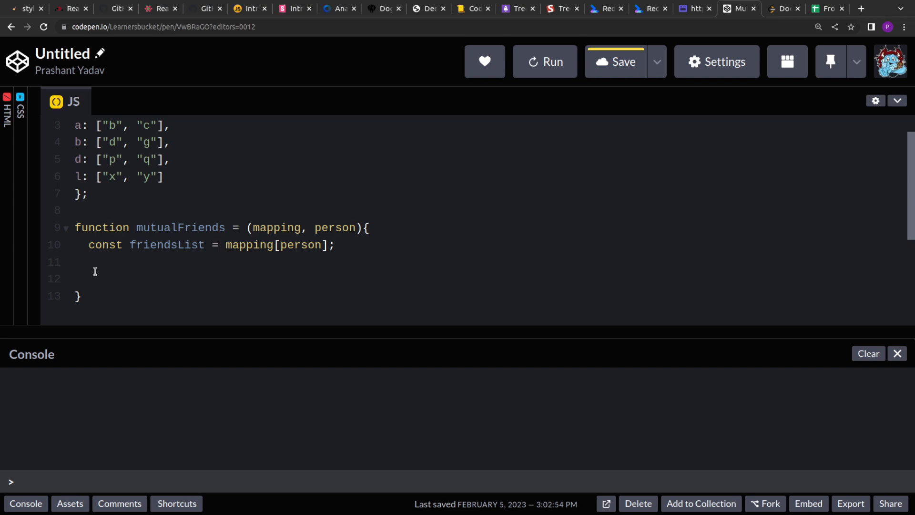
# Add the condition if(friendsList && friendsList.length > 0) inside mutualFriends
pyautogui.write('if(fri')
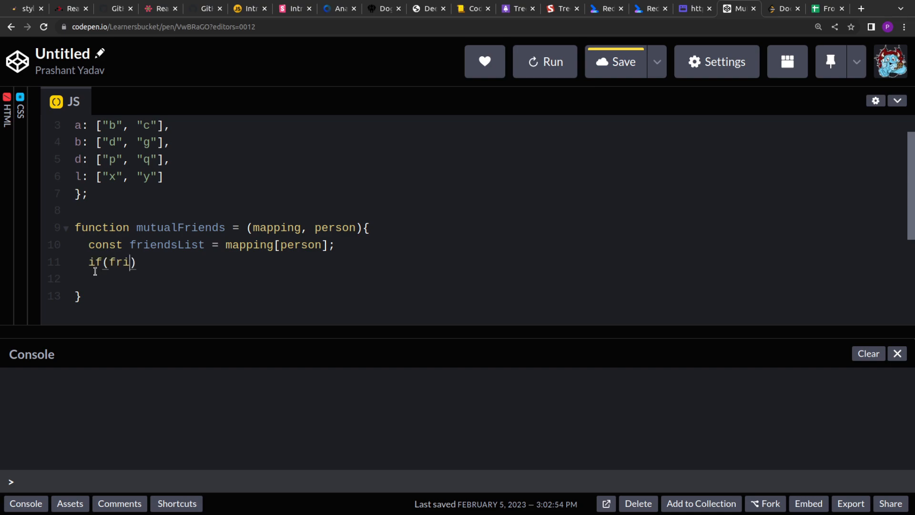
pyautogui.write('endsList')
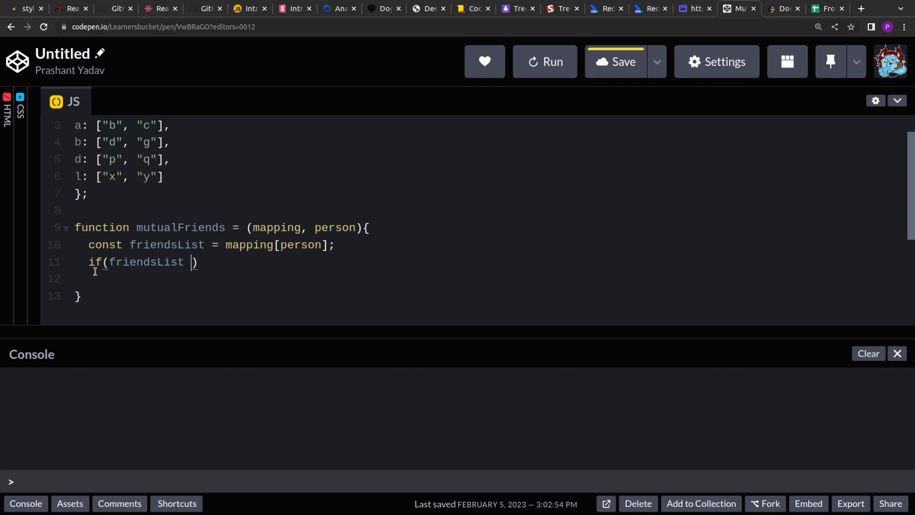
pyautogui.write('&&')
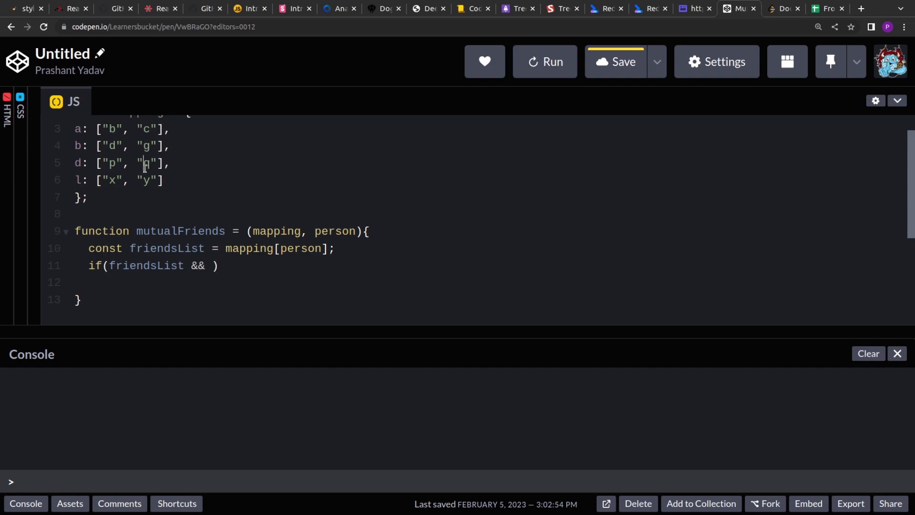
pyautogui.scroll(3)
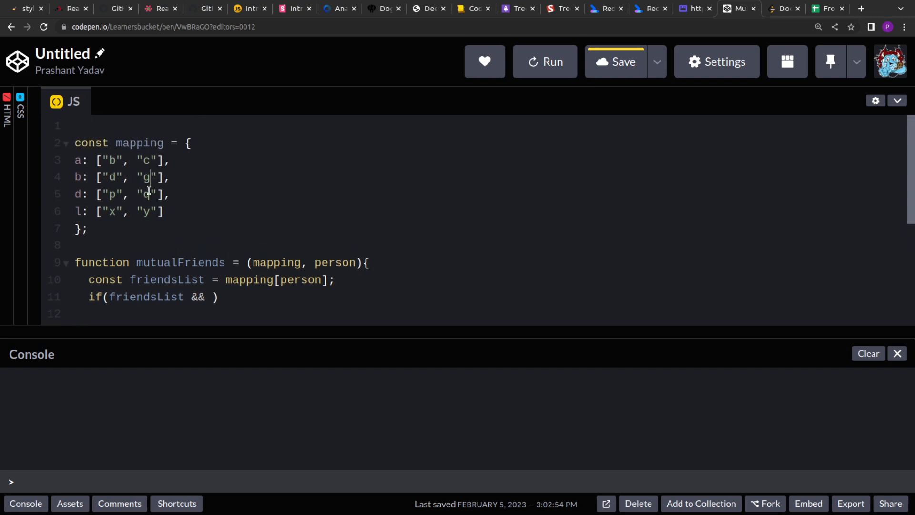
pyautogui.click(129, 160)
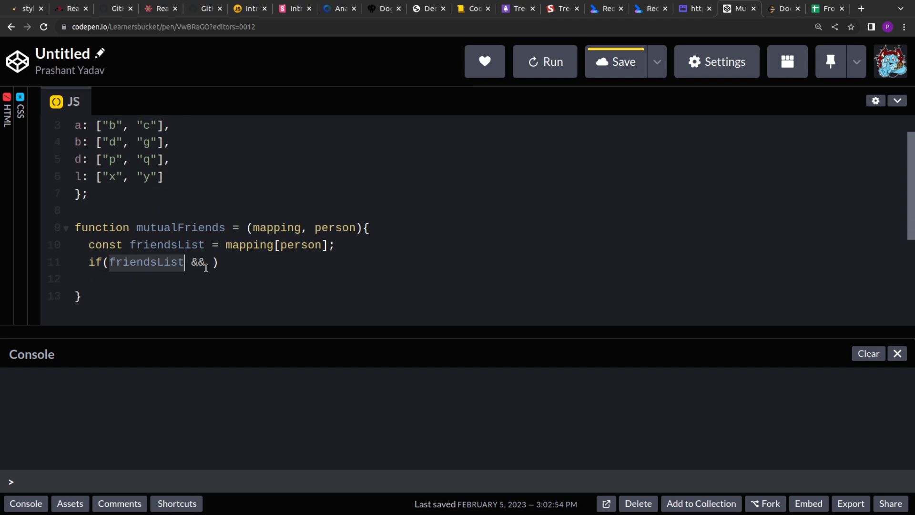
pyautogui.write('friendsList.l')
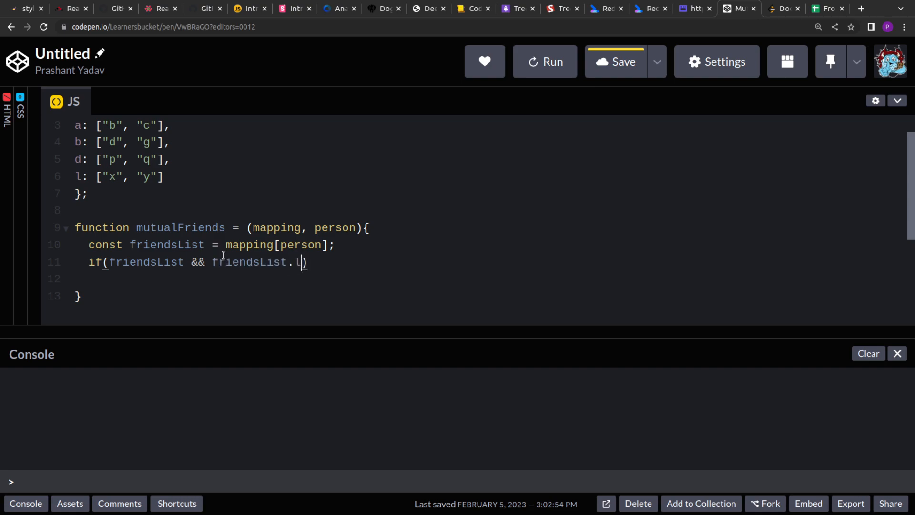
pyautogui.write('ength >')
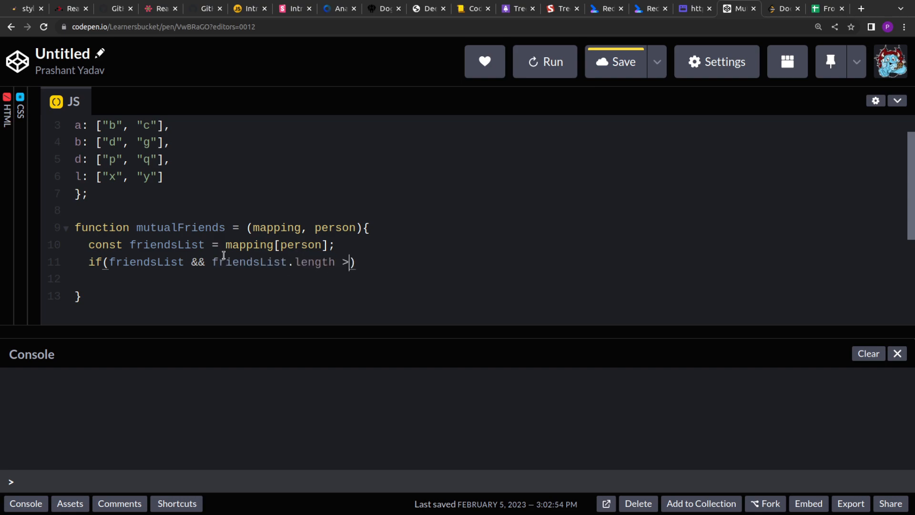
pyautogui.write('0')
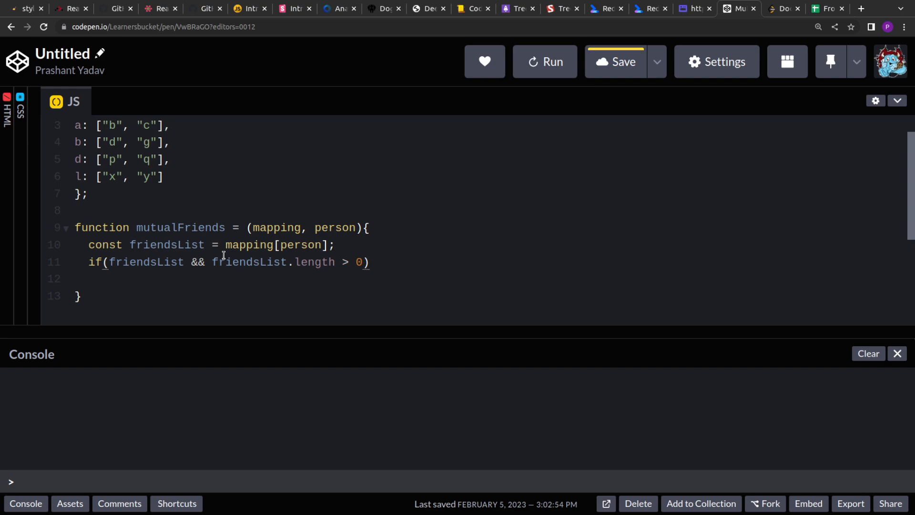
# Add return [] after the if block as the fallback result
pyautogui.click(368, 261)
pyautogui.write('{')
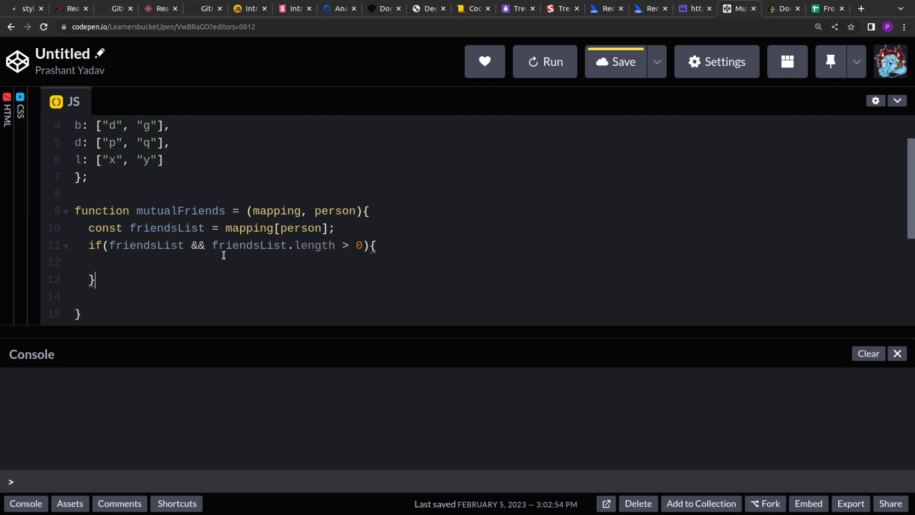
pyautogui.write('return')
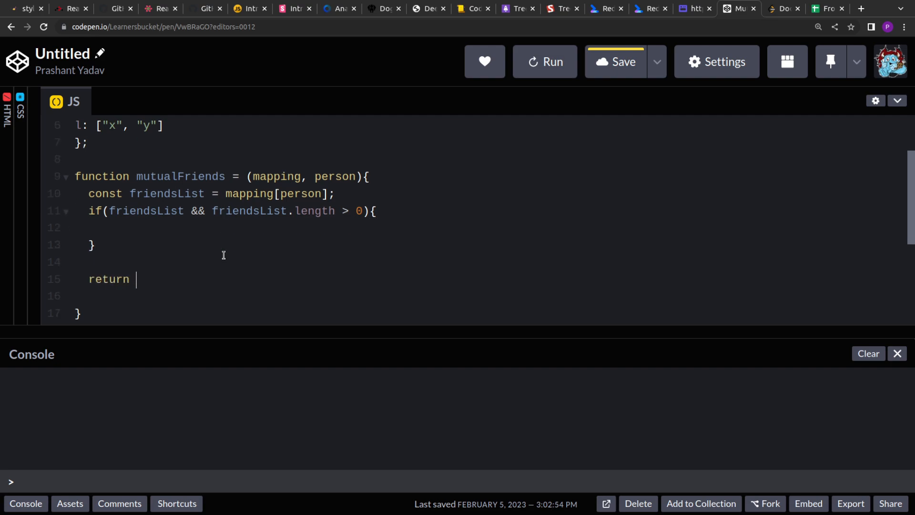
pyautogui.write('[];')
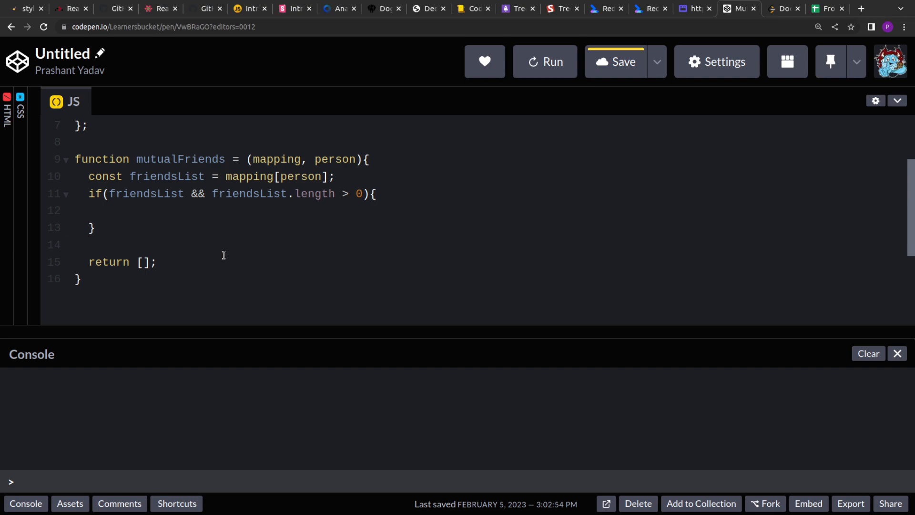
# Inside the if block, declare const finalList = [...friendsList] as a copy
pyautogui.write('cou')
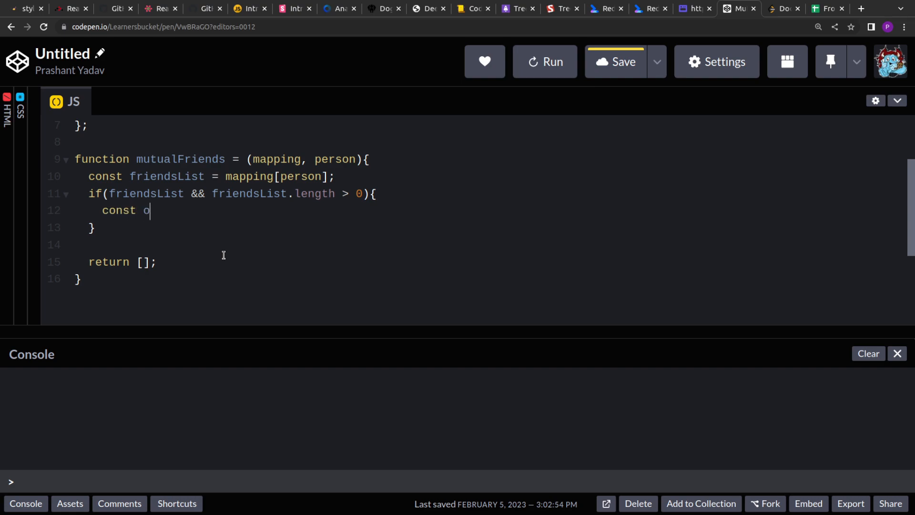
pyautogui.write('in')
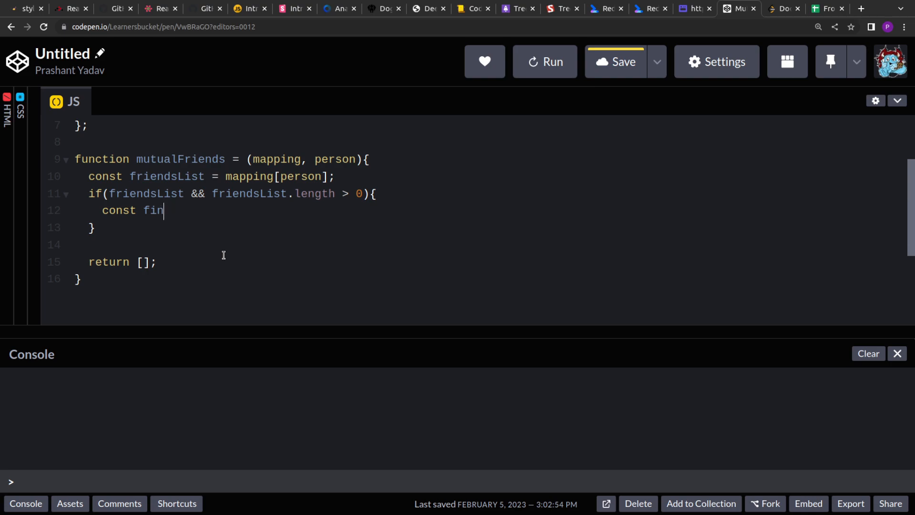
pyautogui.write('alList =')
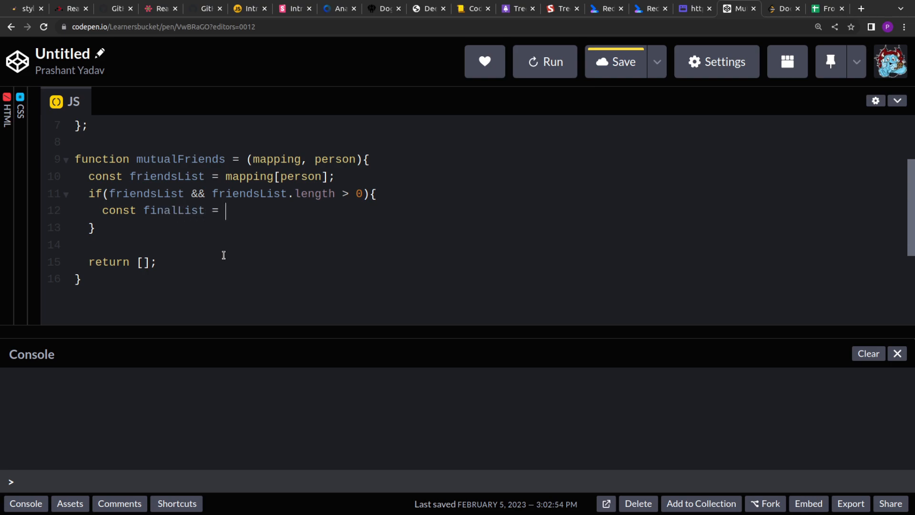
pyautogui.write('[...fri')
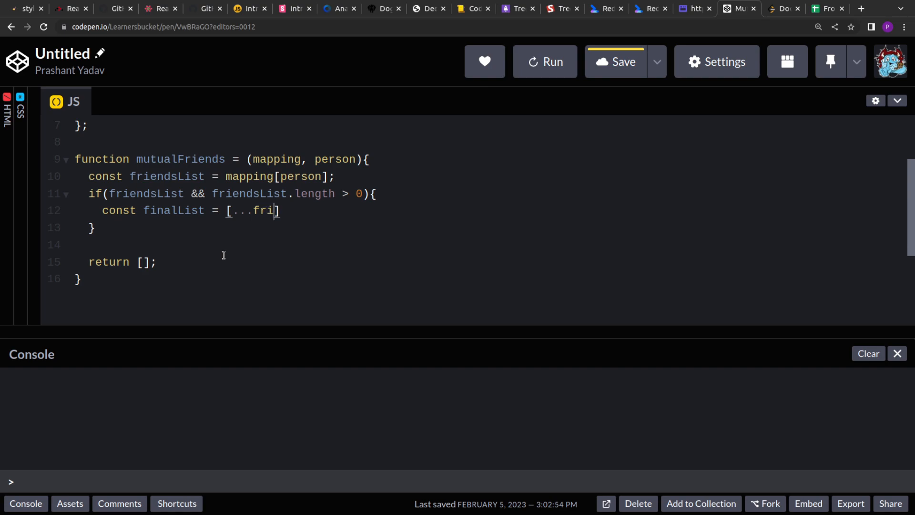
pyautogui.write('endsList')
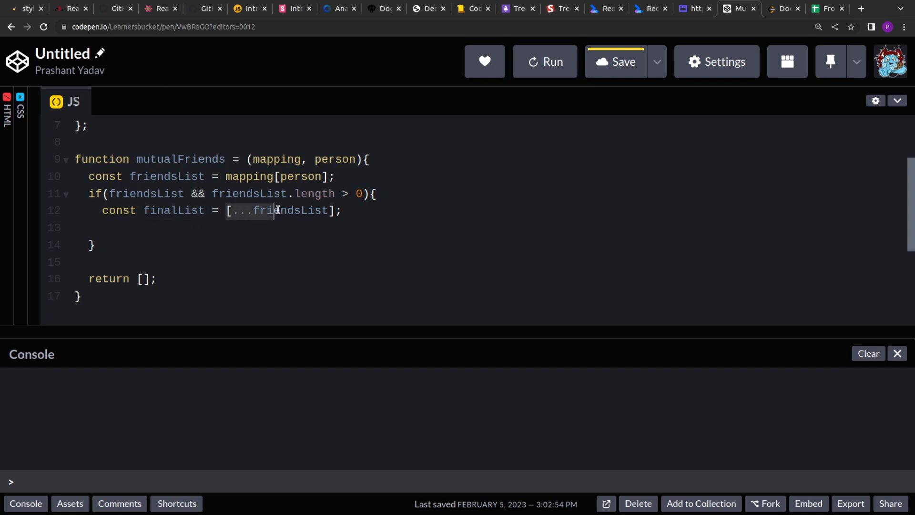
# Open a for(let friends of friendsList){ loop and start a const inside it
pyautogui.write('fo')
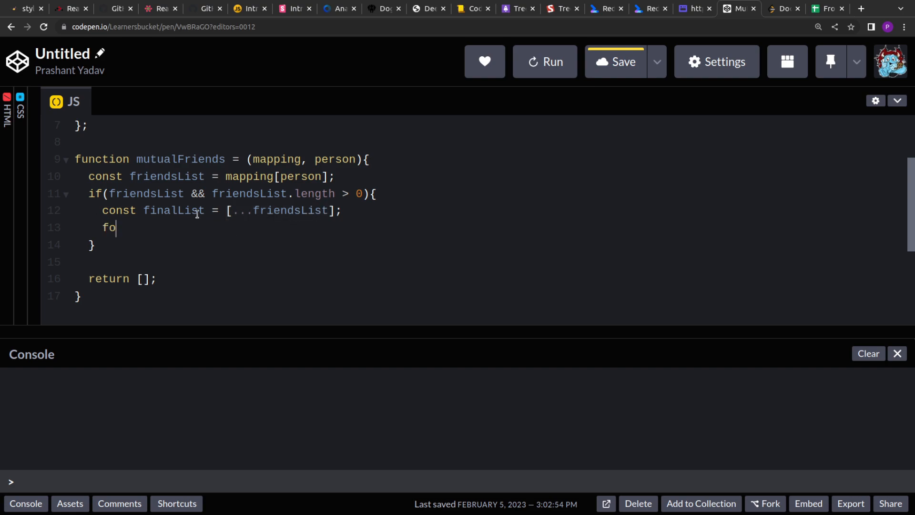
pyautogui.write('r(let')
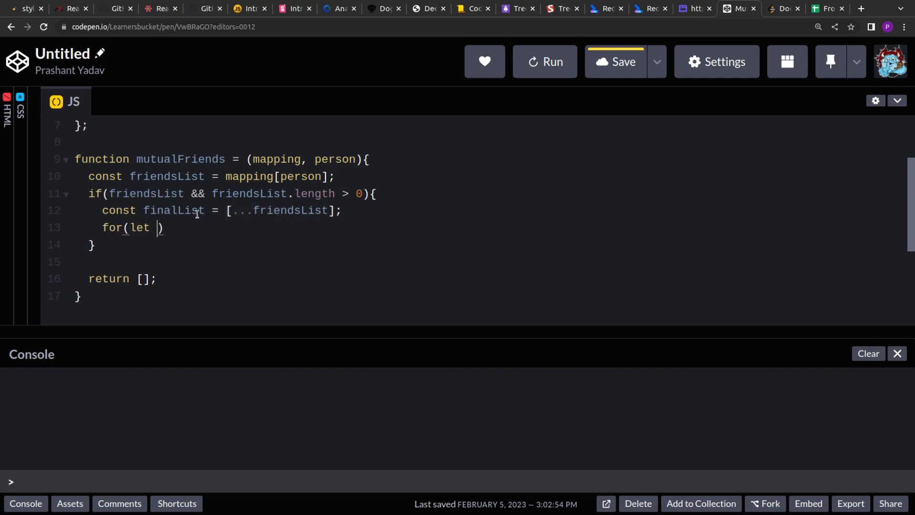
pyautogui.write('friends i')
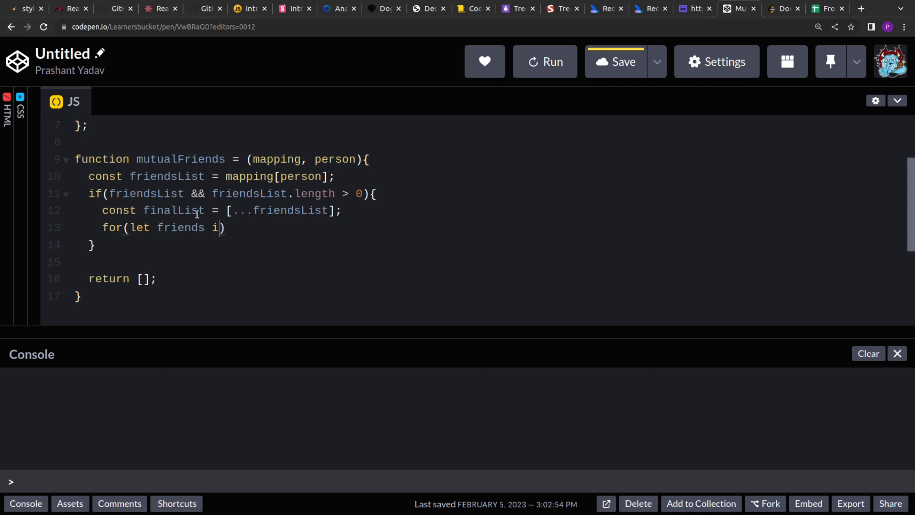
pyautogui.write('of')
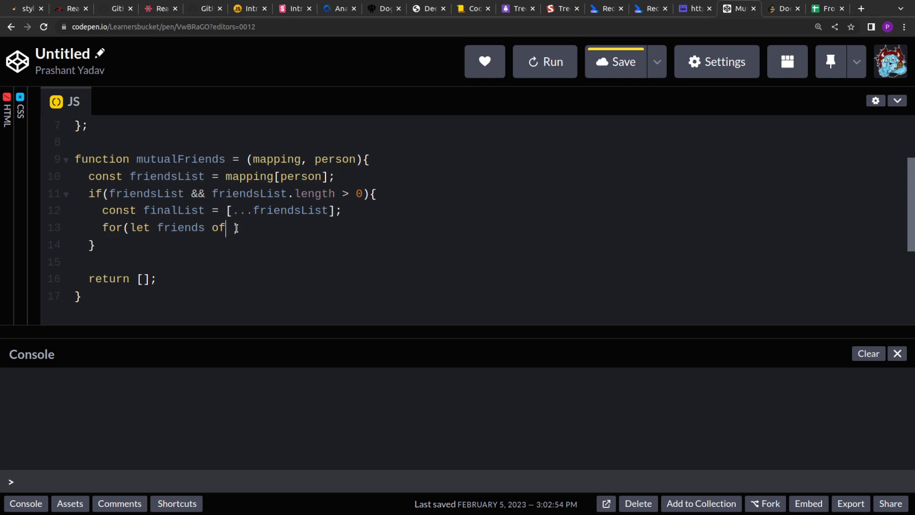
pyautogui.write('friendsList){')
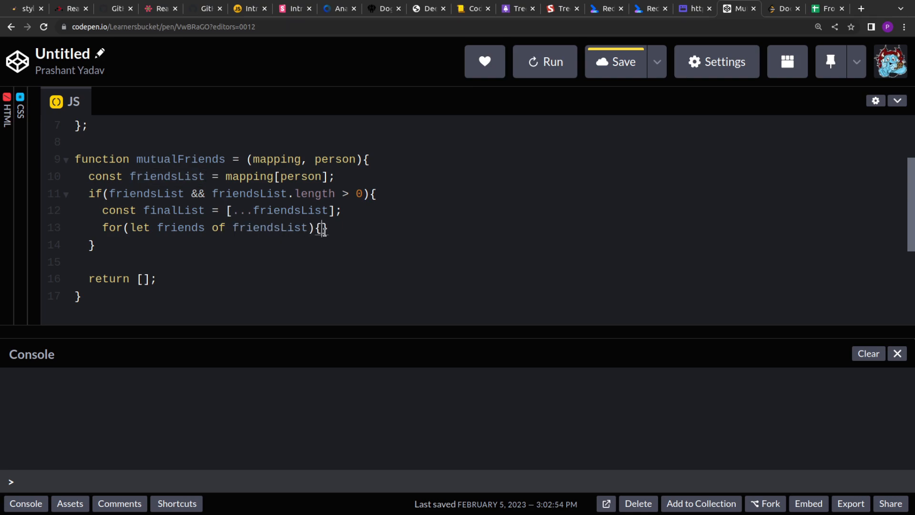
pyautogui.write('const mutualFriendsList')
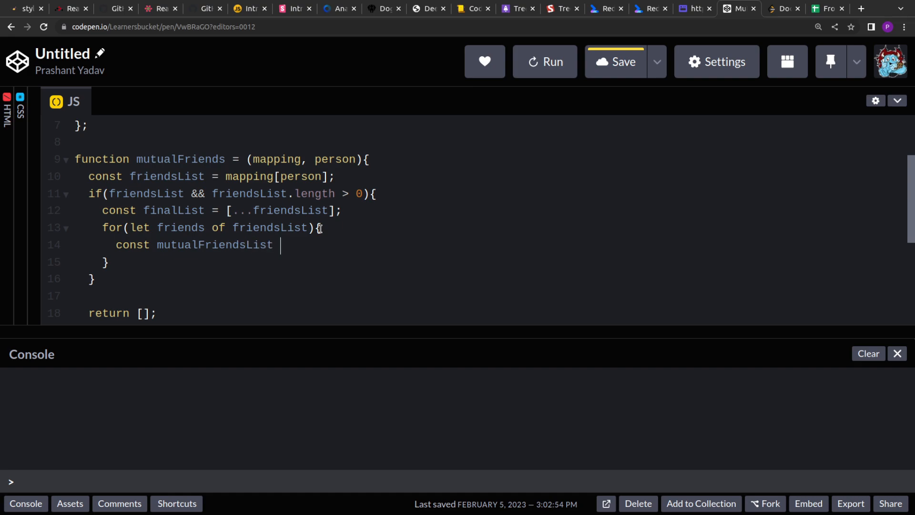
# Set mutualFriendsList = mutualFriends(mapping, friends) in the loop and add the => arrow
pyautogui.write('=')
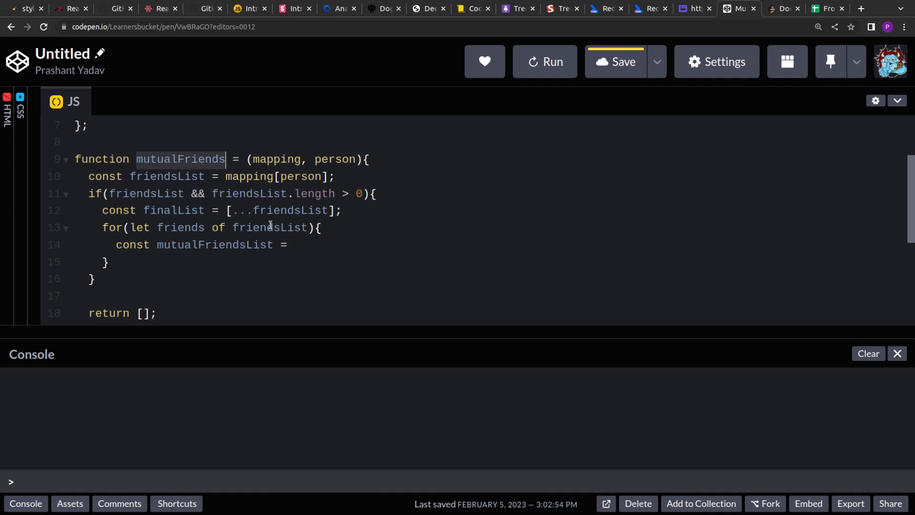
pyautogui.write('mutualFriends()')
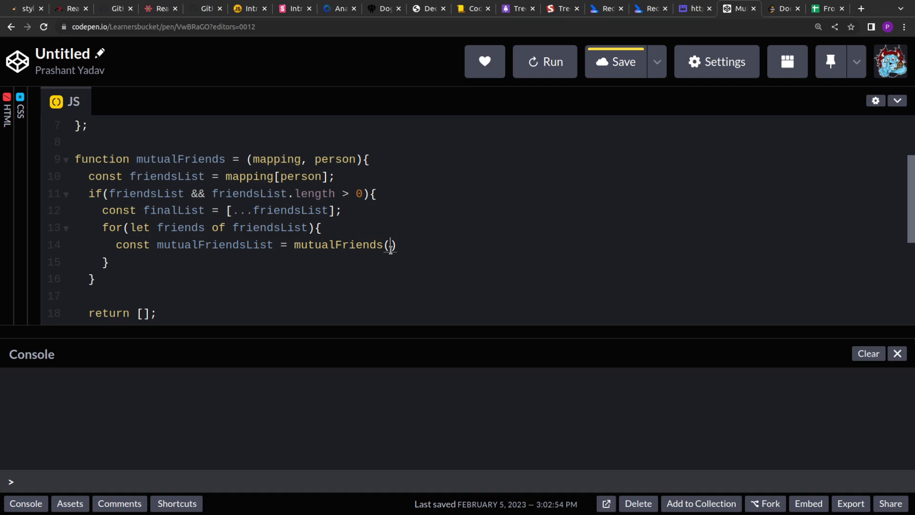
pyautogui.write('mapping,')
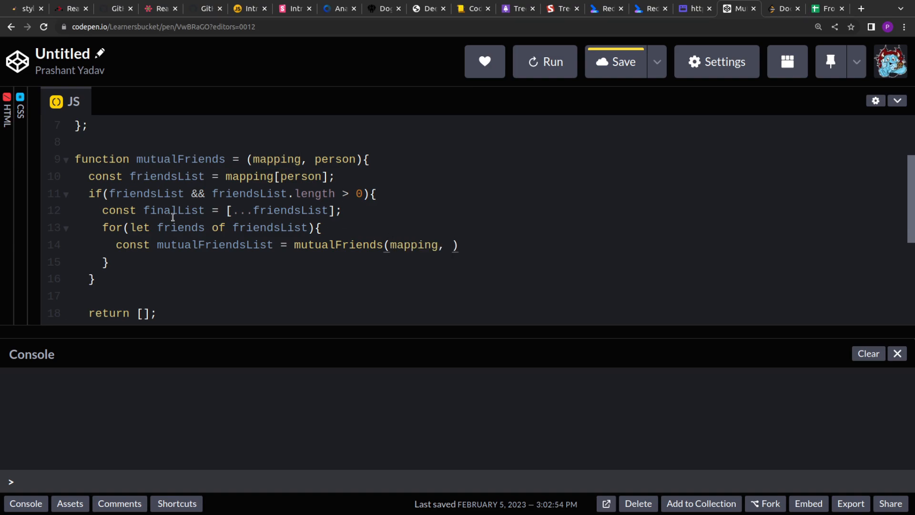
pyautogui.write('friends')
pyautogui.write(' =')
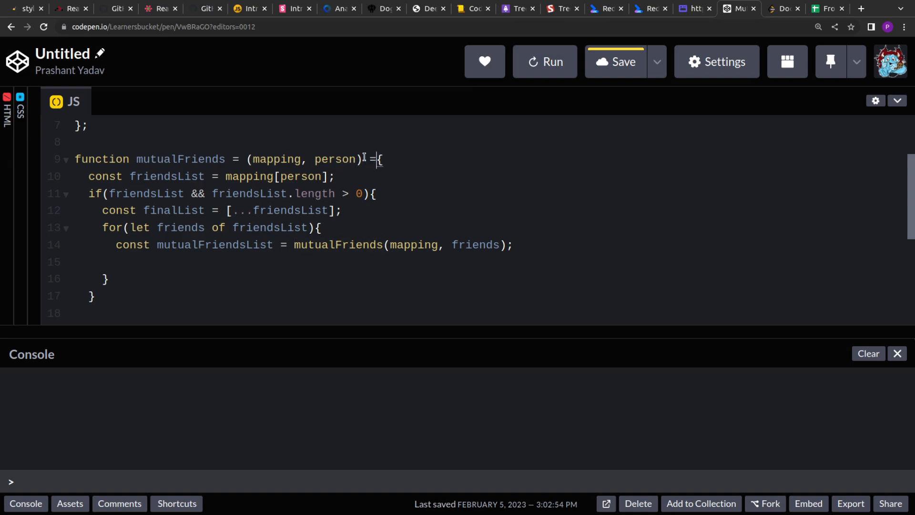
pyautogui.write('>')
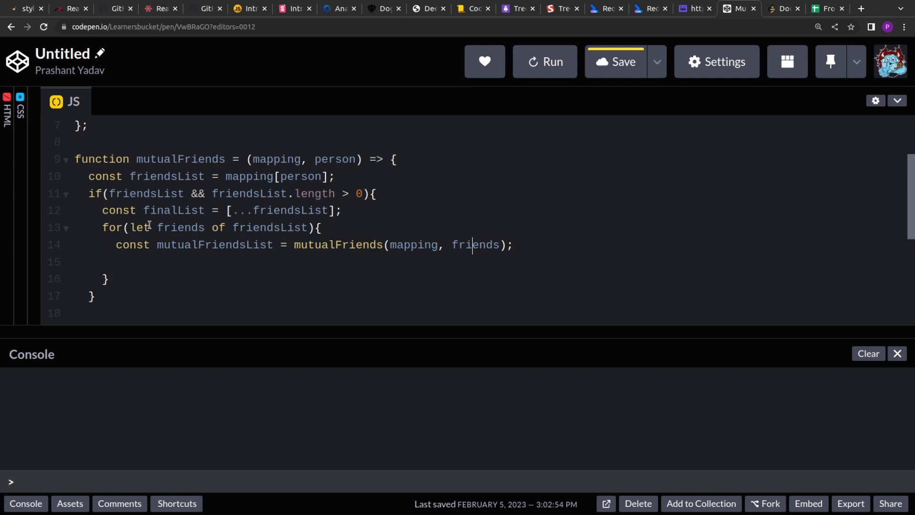
pyautogui.doubleClick(180, 228)
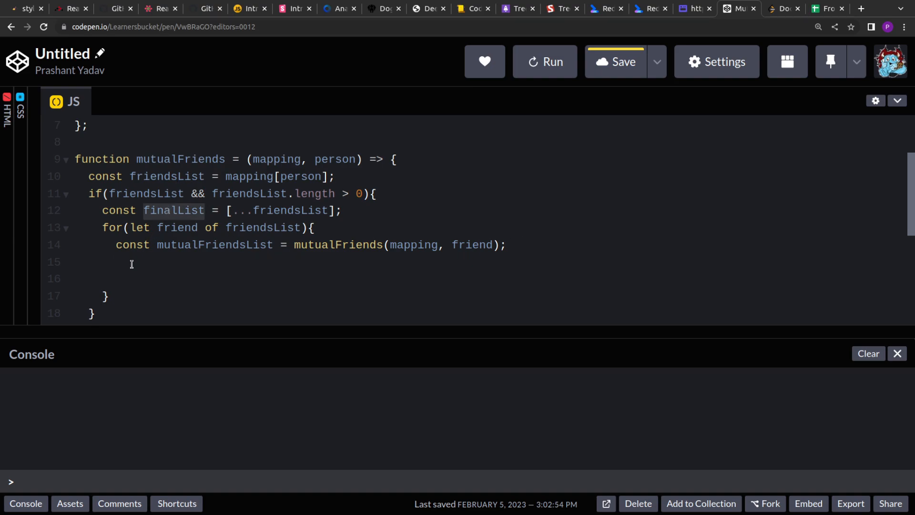
# Push ...mutualFriendsList into finalList and rename the loop variable friends to friend
pyautogui.write('finalList =')
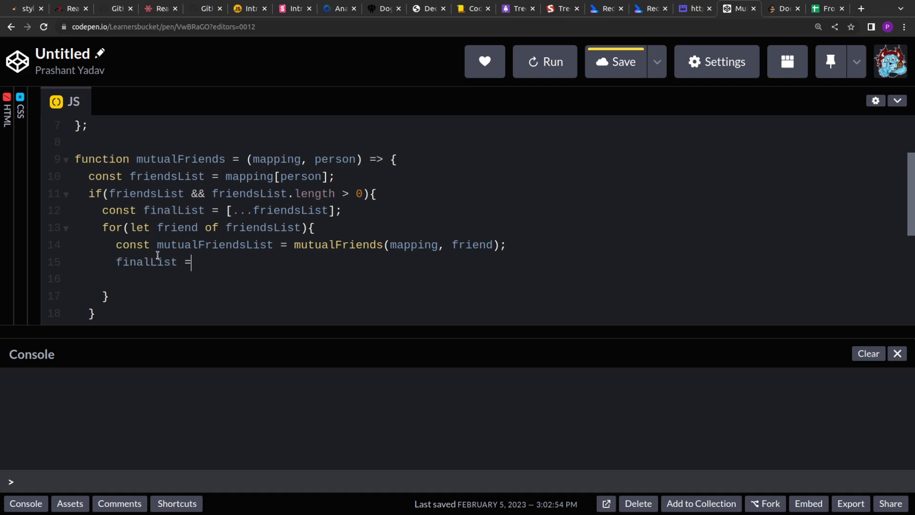
pyautogui.write('.push(...')
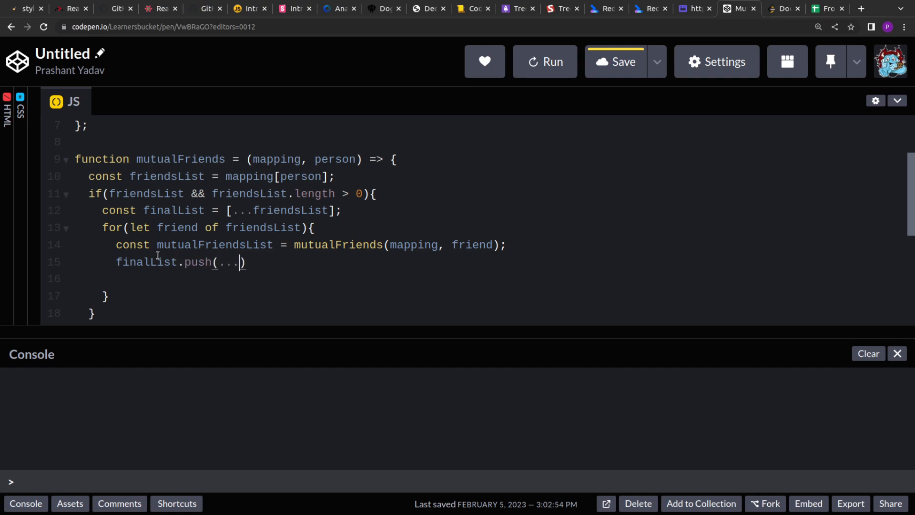
pyautogui.write('mutualFriendsList')
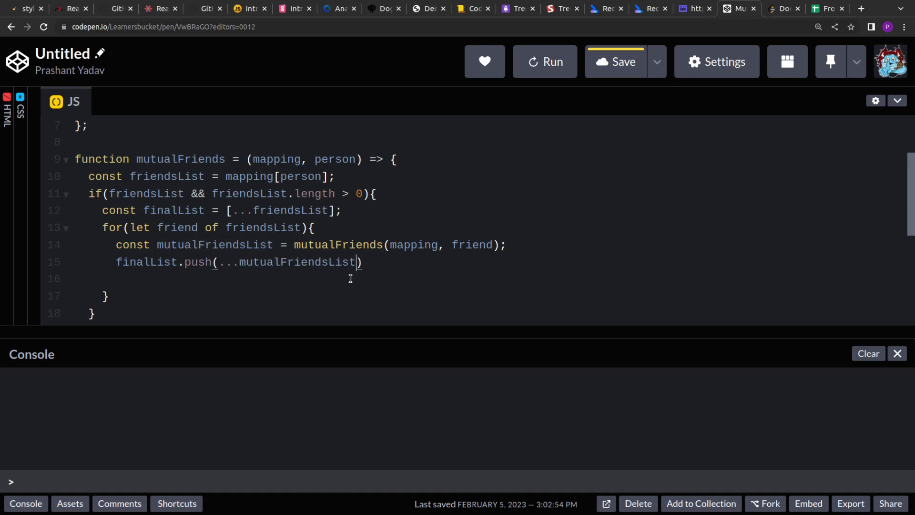
pyautogui.write(';')
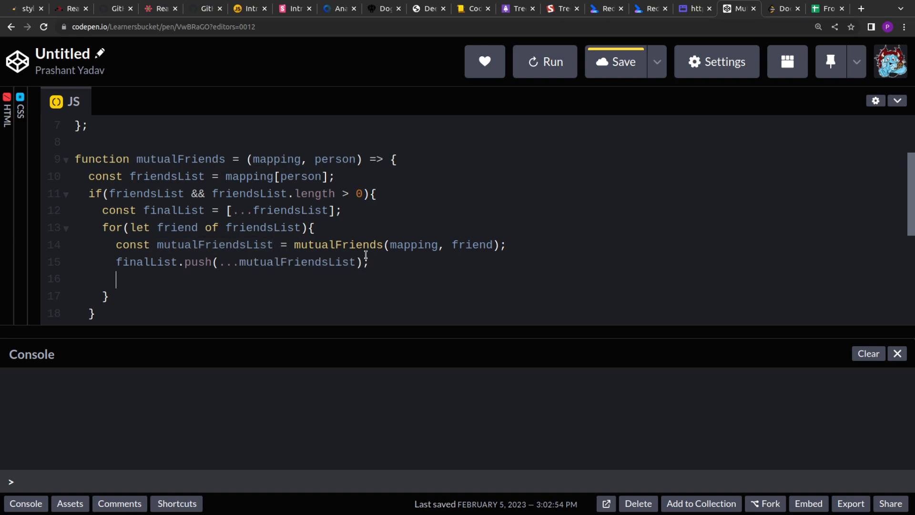
pyautogui.press('Backspace')
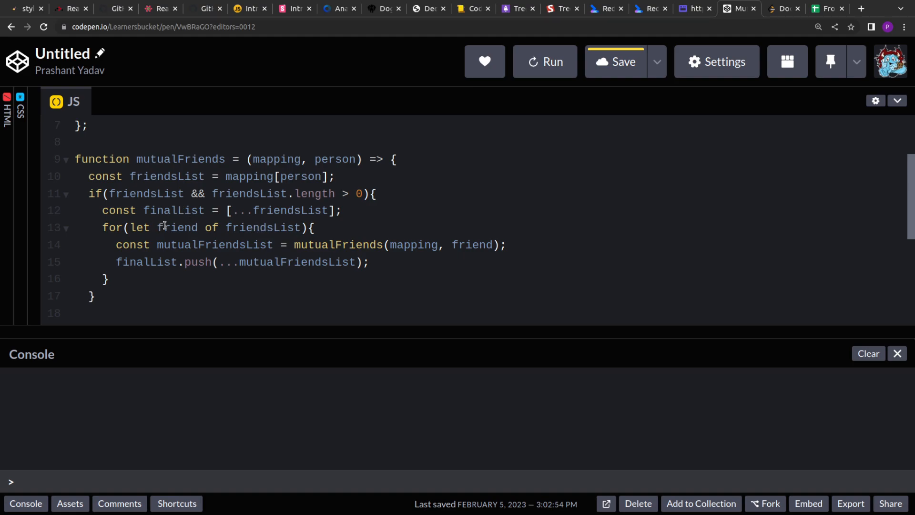
pyautogui.doubleClick(263, 227)
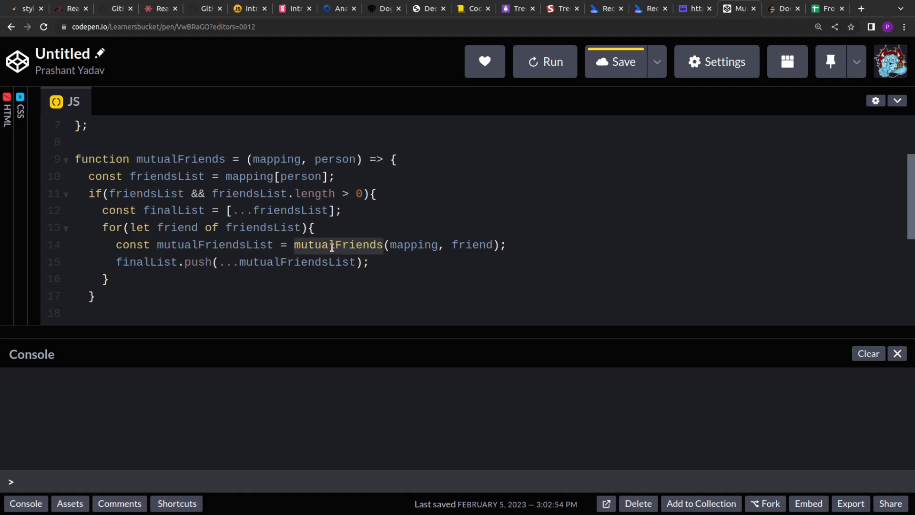
pyautogui.scroll(3)
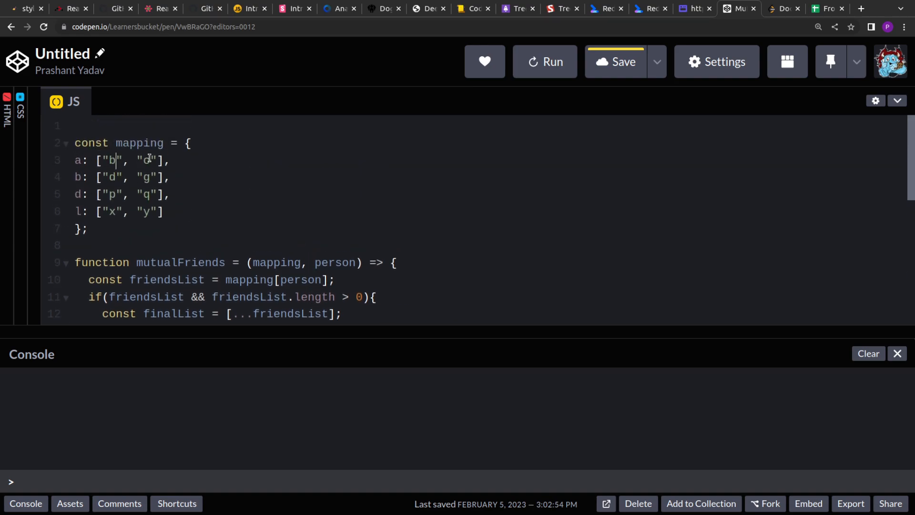
pyautogui.write('c')
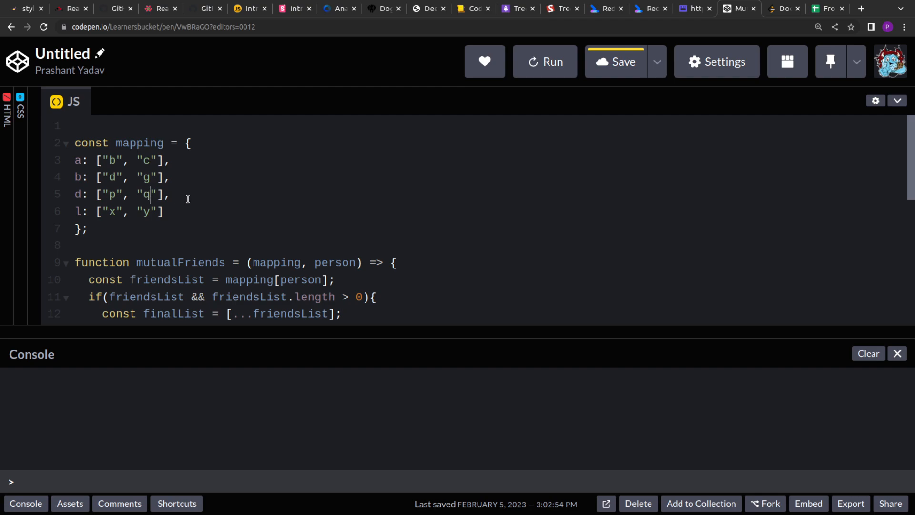
pyautogui.scroll(-3)
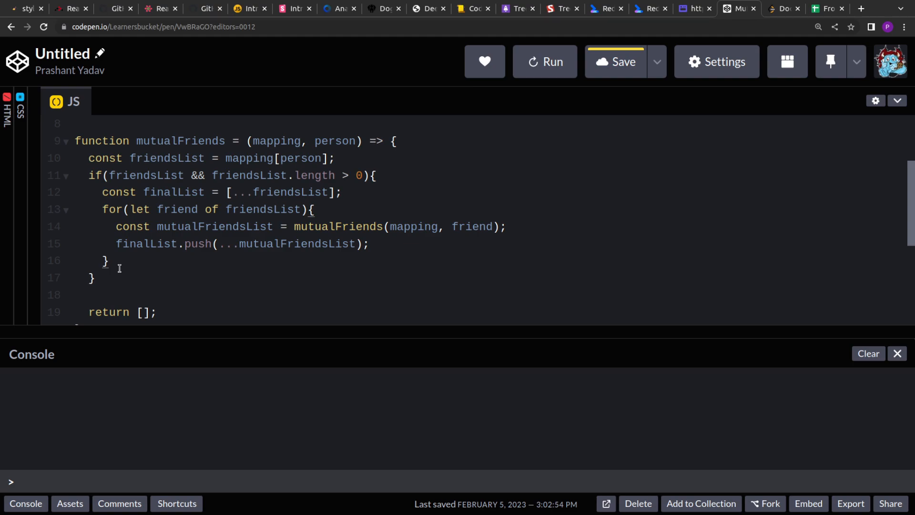
pyautogui.write('r')
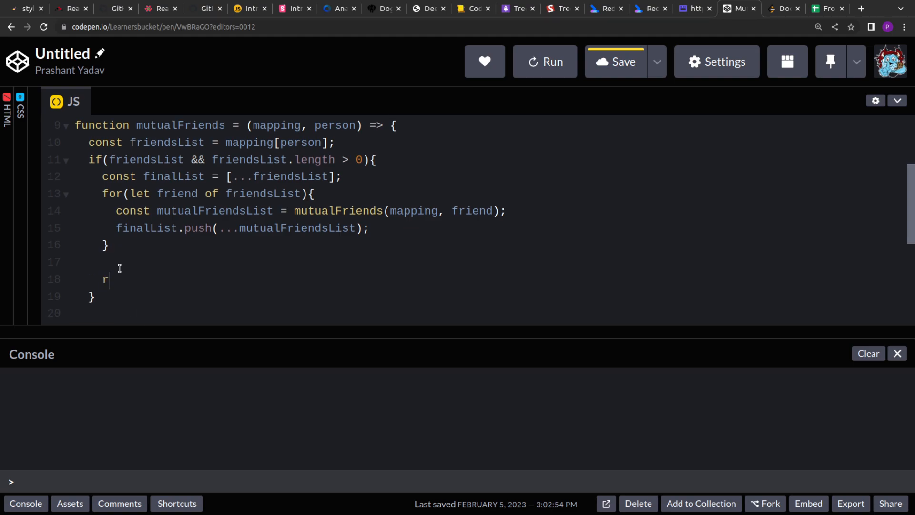
pyautogui.write('eturn fina')
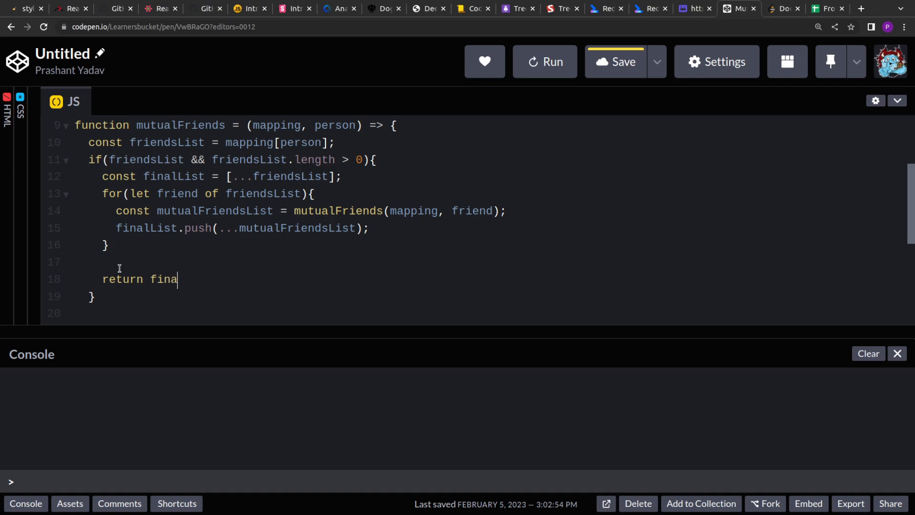
pyautogui.write('lList;')
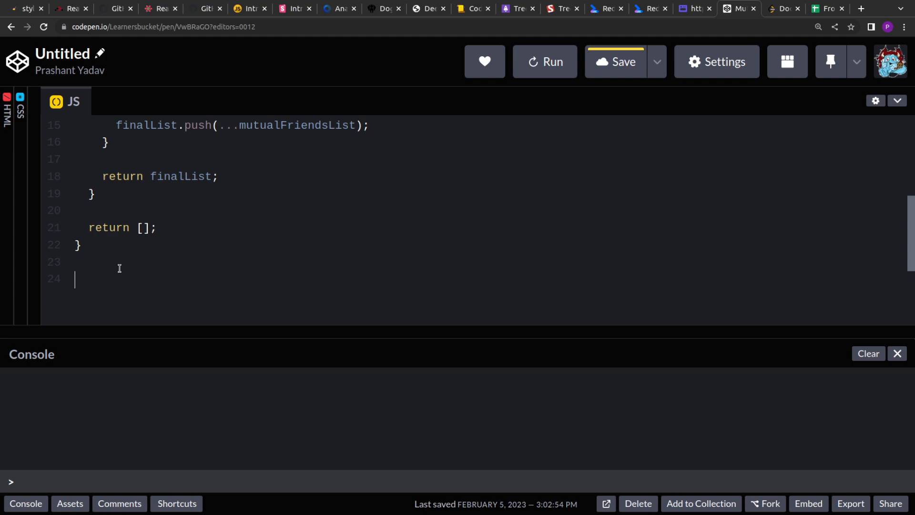
pyautogui.scroll(3)
pyautogui.write('console.log(')
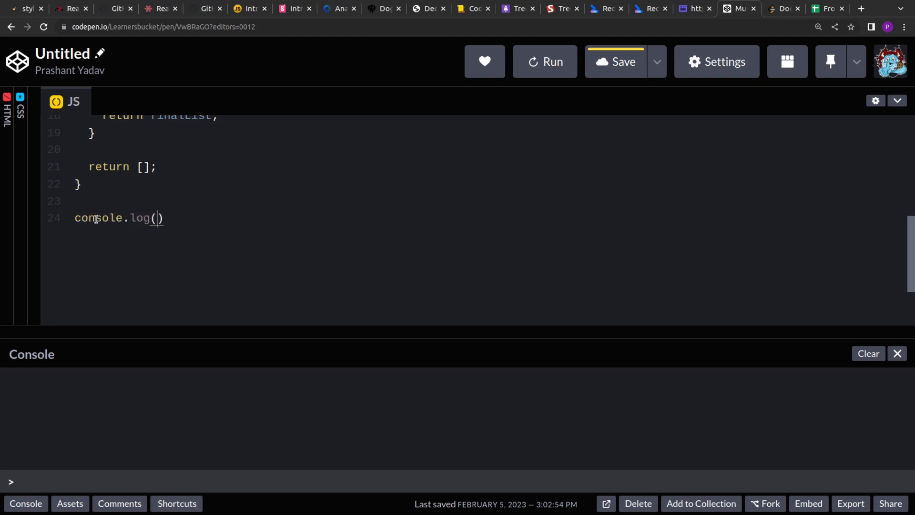
# Log mutualFriends(mapping, "a") with console.log after the function and run the pen
pyautogui.write('mutualFriends()')
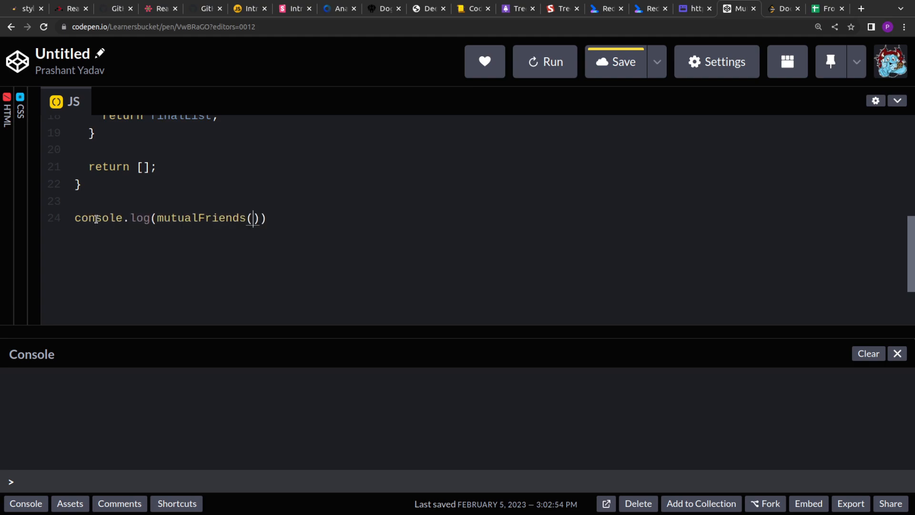
pyautogui.write('mapping, "a')
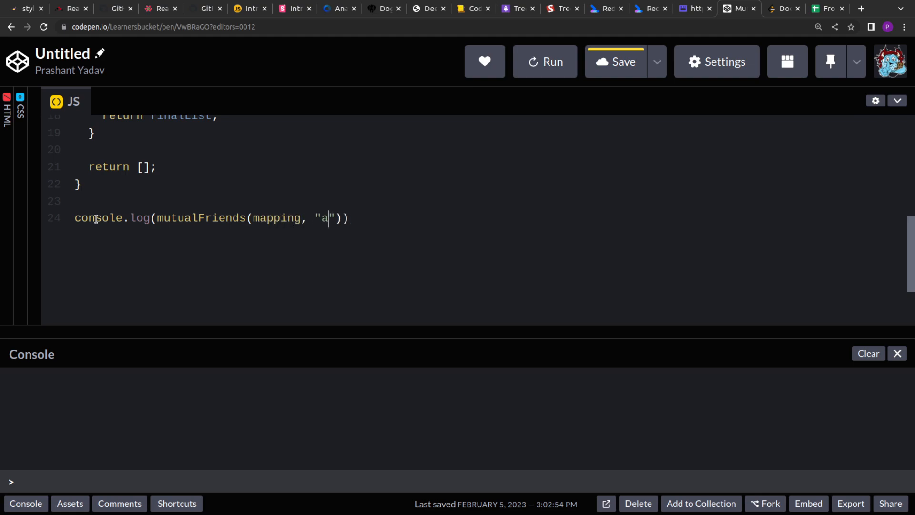
pyautogui.write(';')
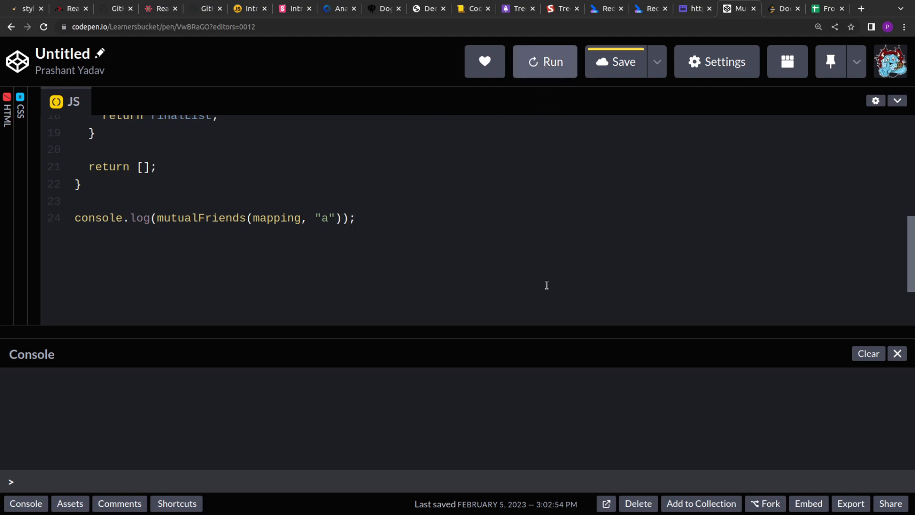
pyautogui.click(544, 61)
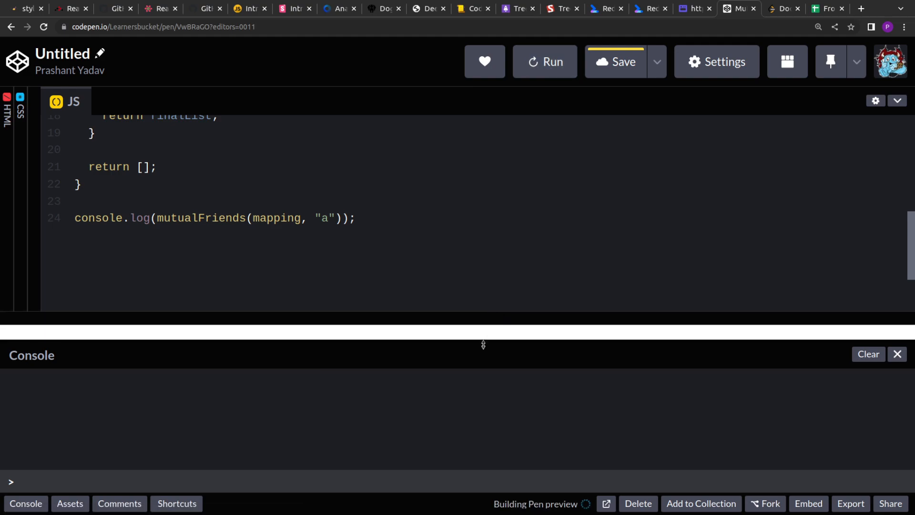
# Prefix the mutualFriends declaration on line 9 with const to fix the Unexpected token '=' error
pyautogui.click(544, 62)
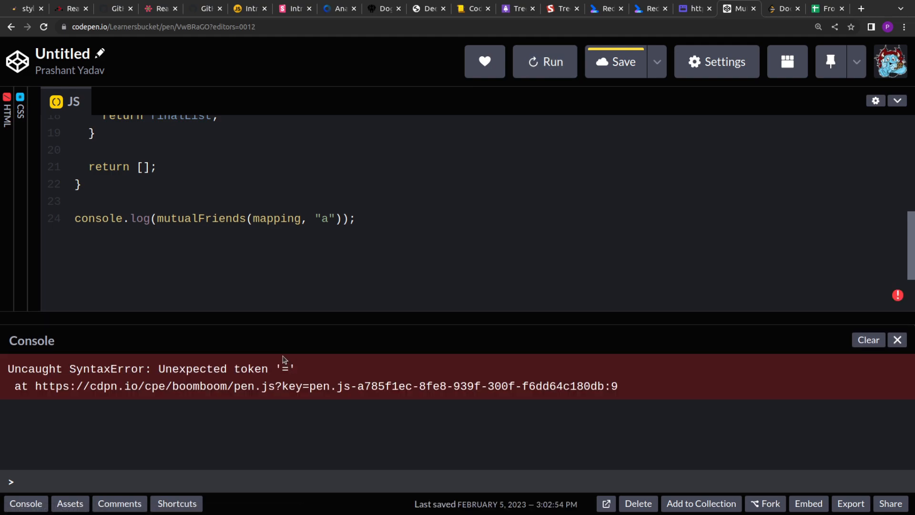
pyautogui.scroll(3)
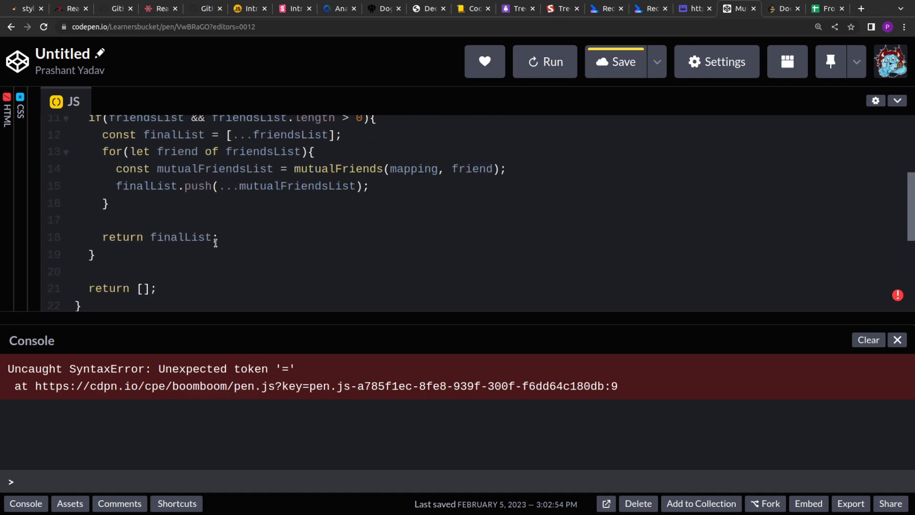
pyautogui.scroll(3)
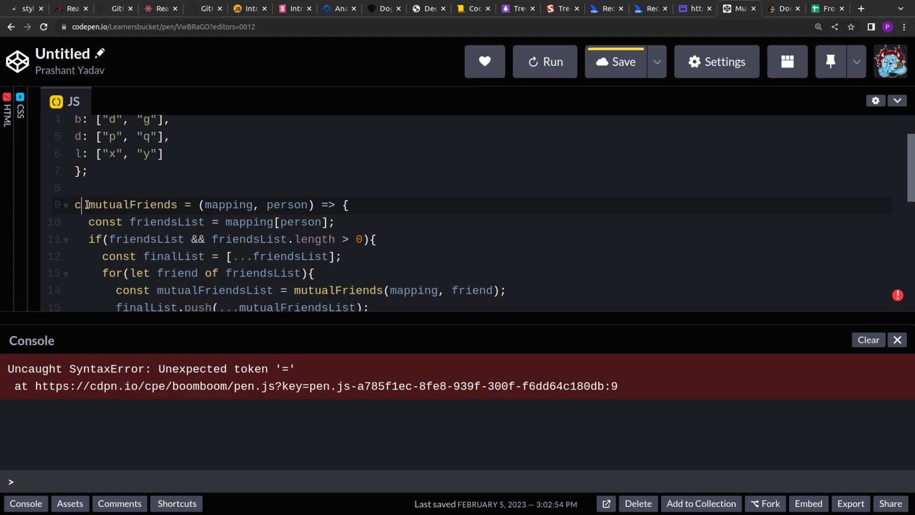
pyautogui.write('onst')
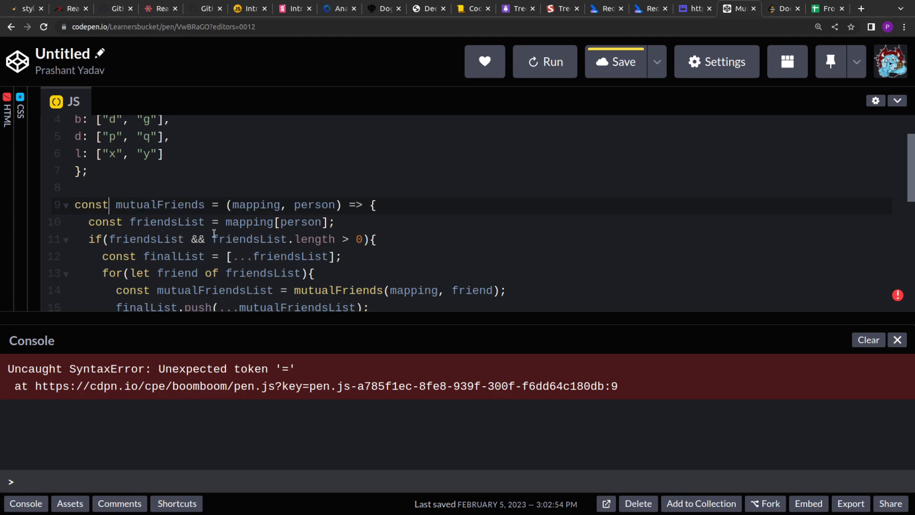
# Re-run to log ["b","c","d","g","p","q"] for a, then empty the person argument
pyautogui.click(544, 61)
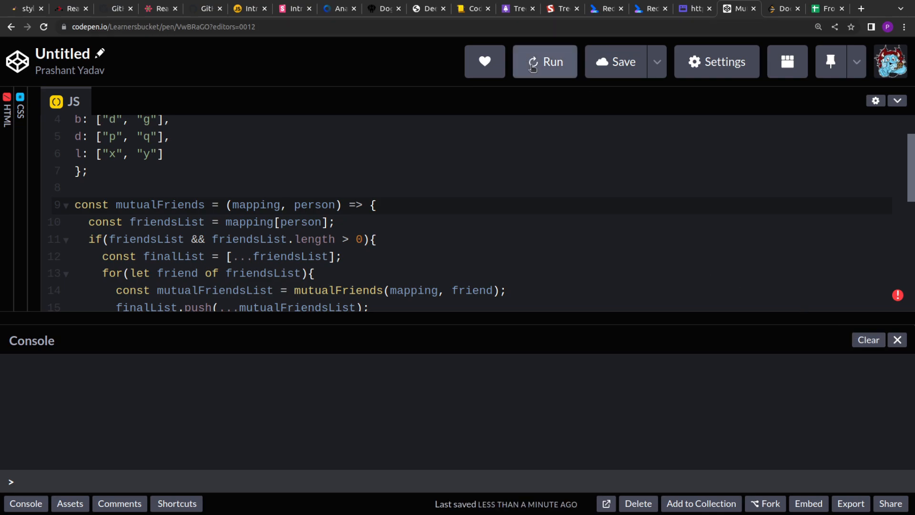
pyautogui.click(545, 61)
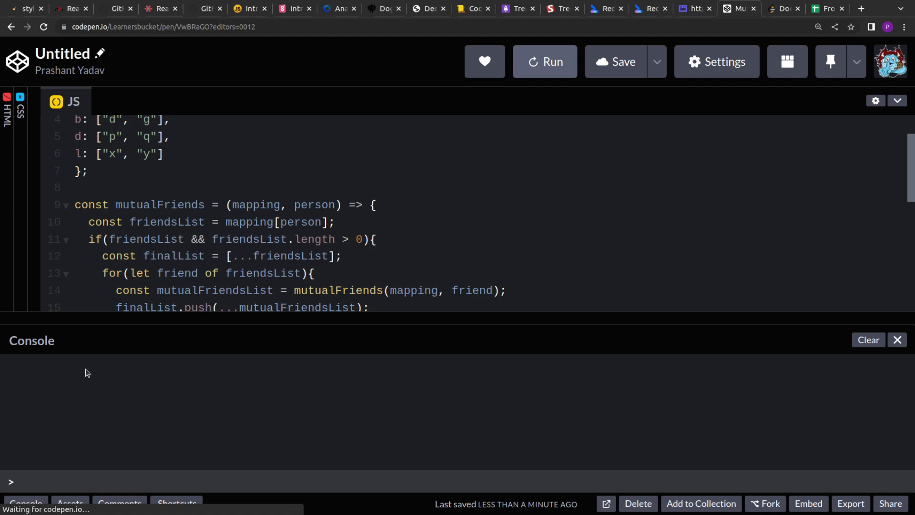
pyautogui.click(545, 61)
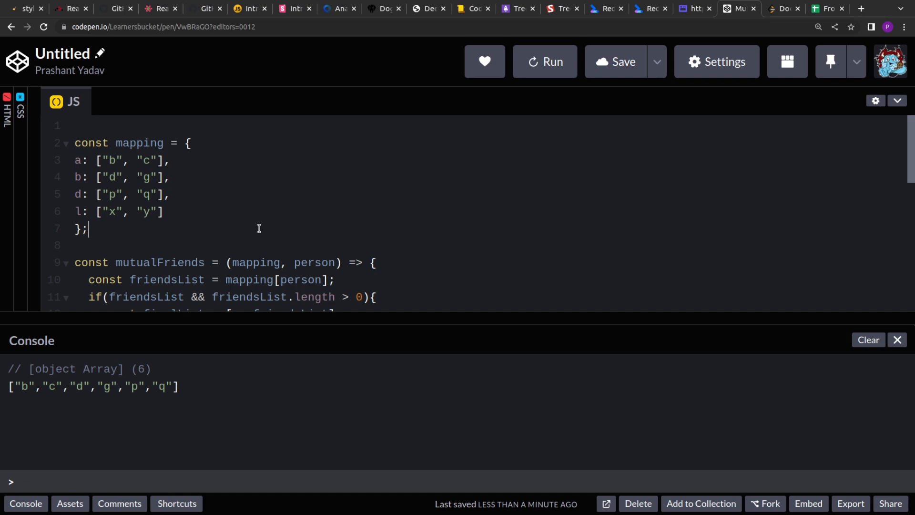
pyautogui.click(166, 212)
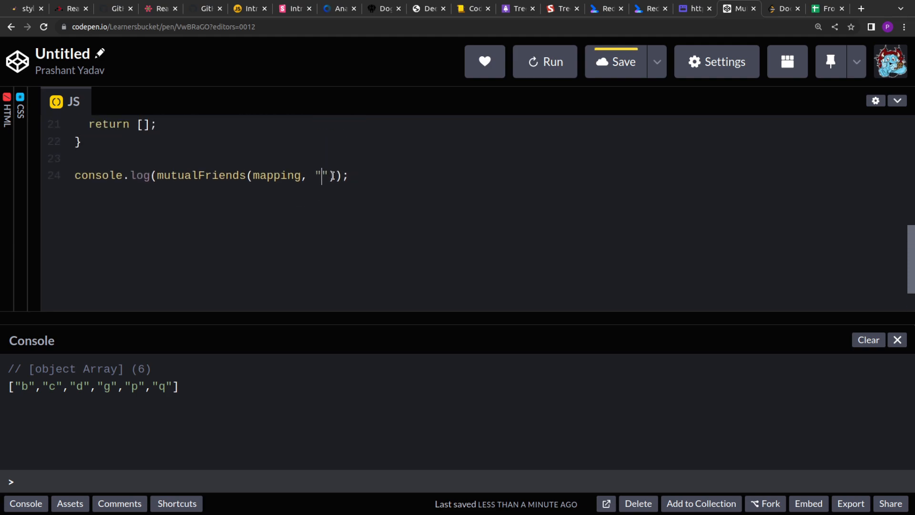
# Call mutualFriends with "b" on a cleared console to log ["d","g","p","q"] and review the mapping
pyautogui.write('b')
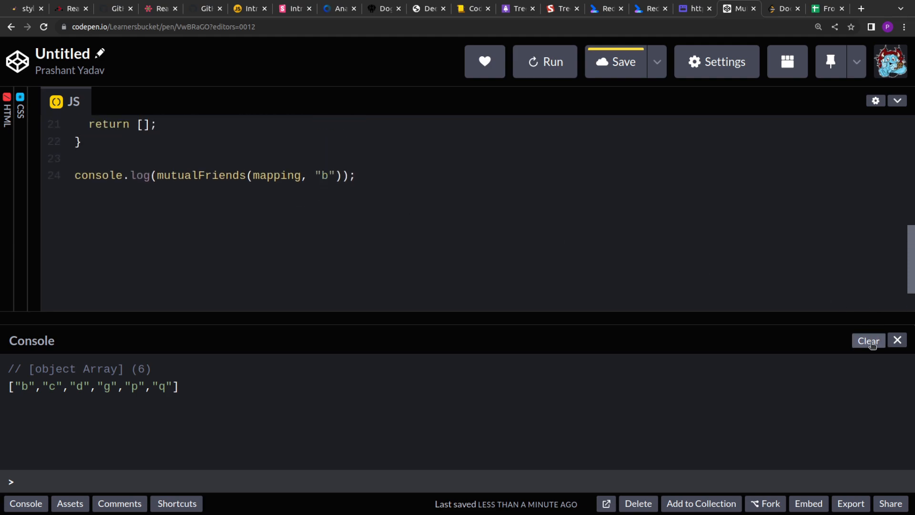
pyautogui.click(868, 340)
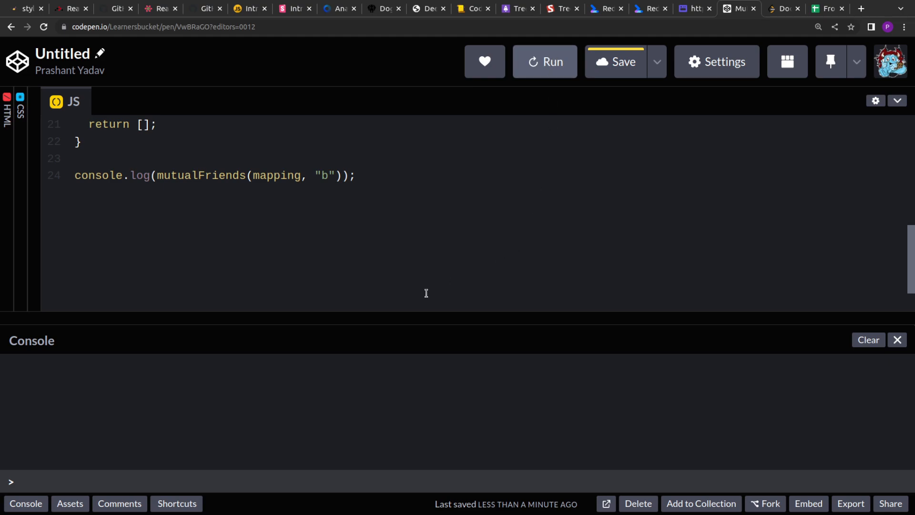
pyautogui.click(545, 61)
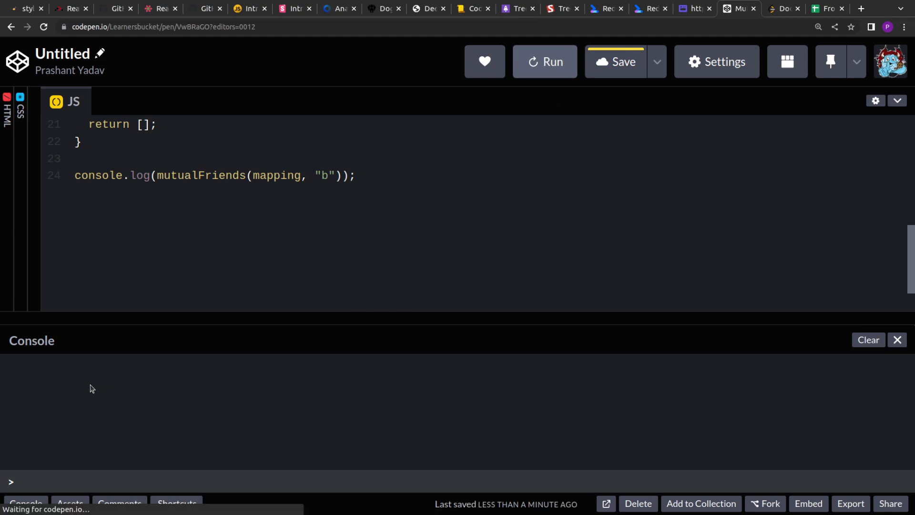
pyautogui.click(543, 61)
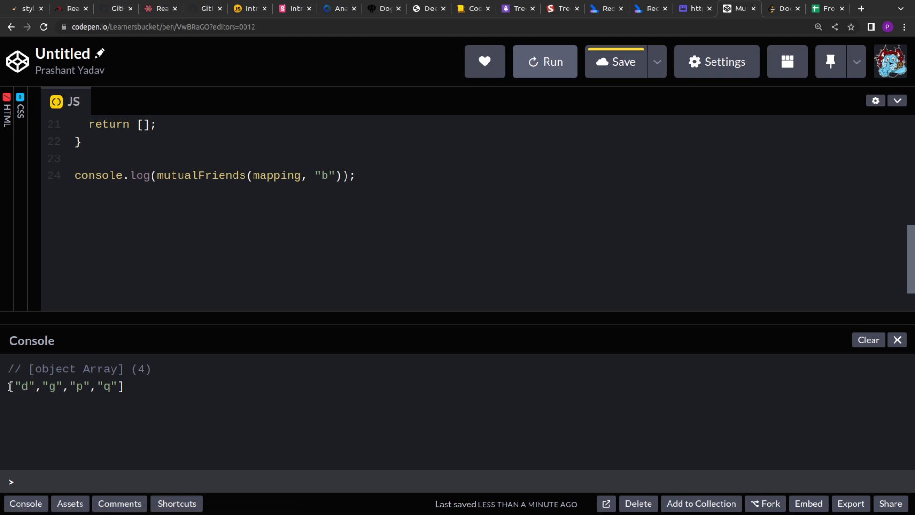
pyautogui.scroll(3)
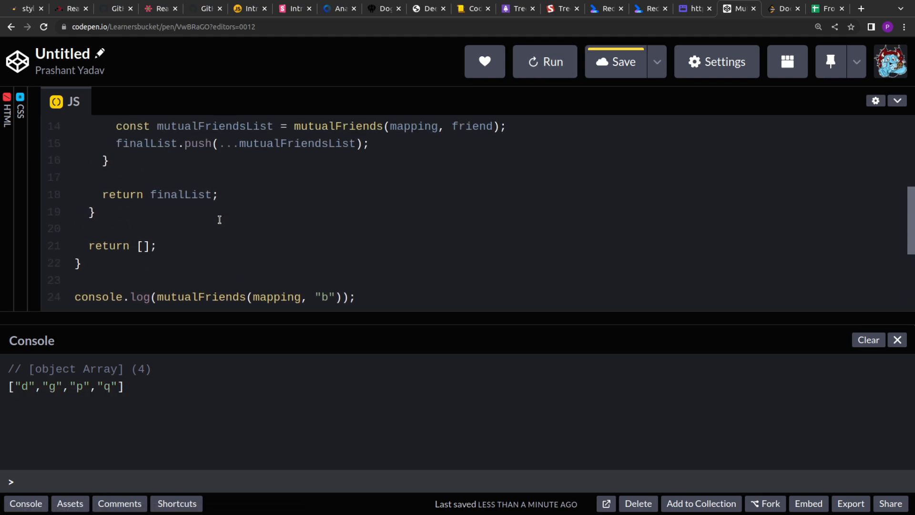
pyautogui.scroll(3)
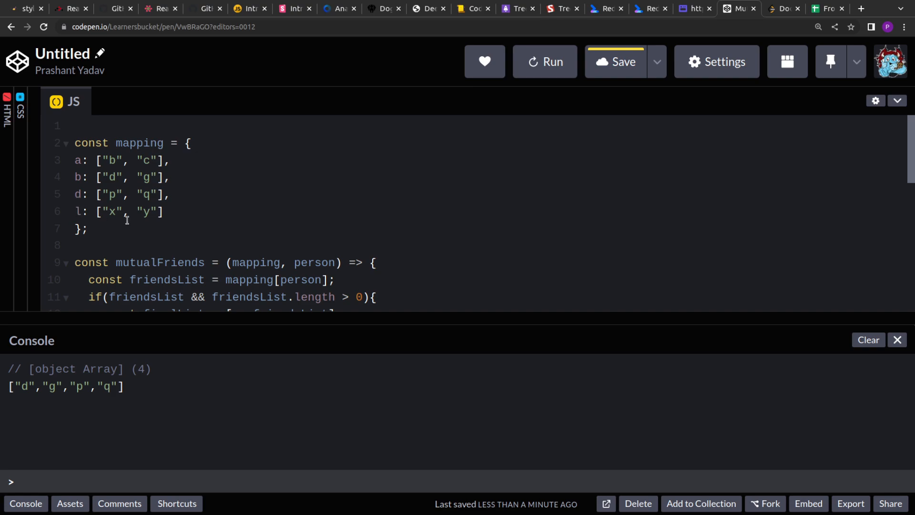
pyautogui.scroll(-3)
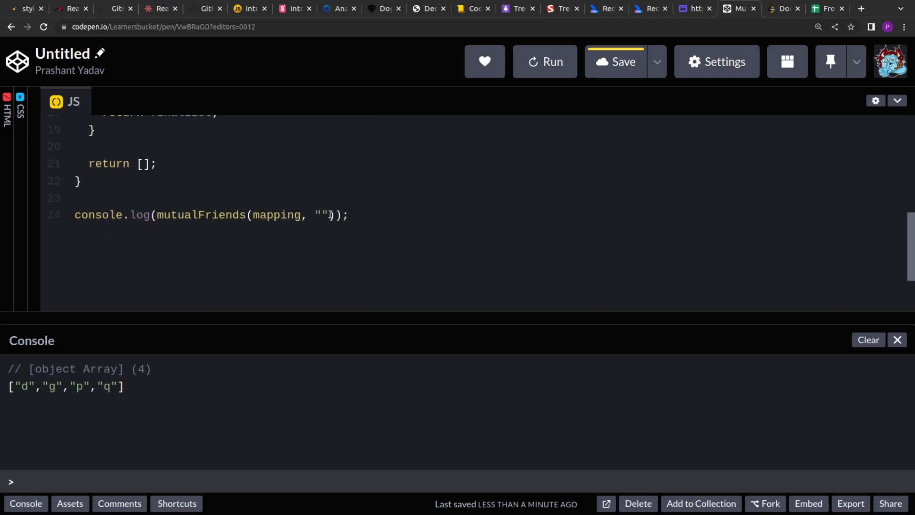
# Call mutualFriends with "l" so the console logs ["x","y"] beneath b's list
pyautogui.write('l')
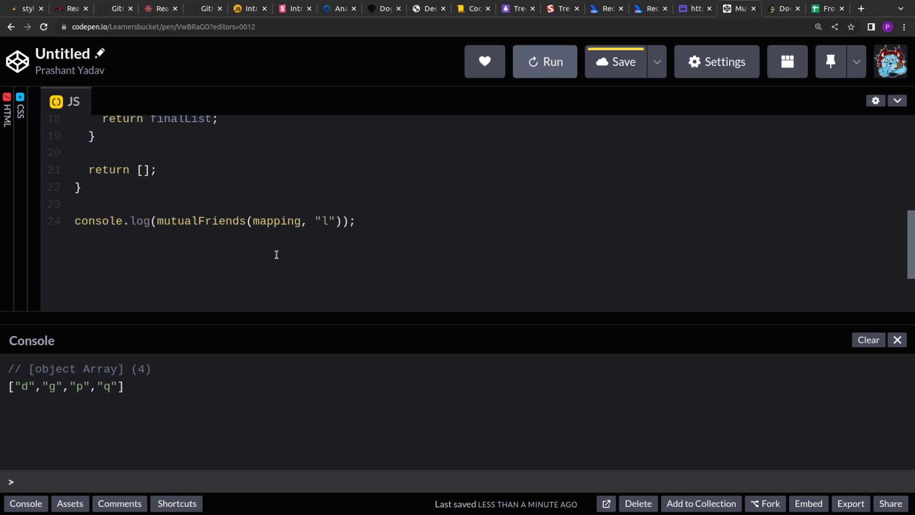
pyautogui.scroll(3)
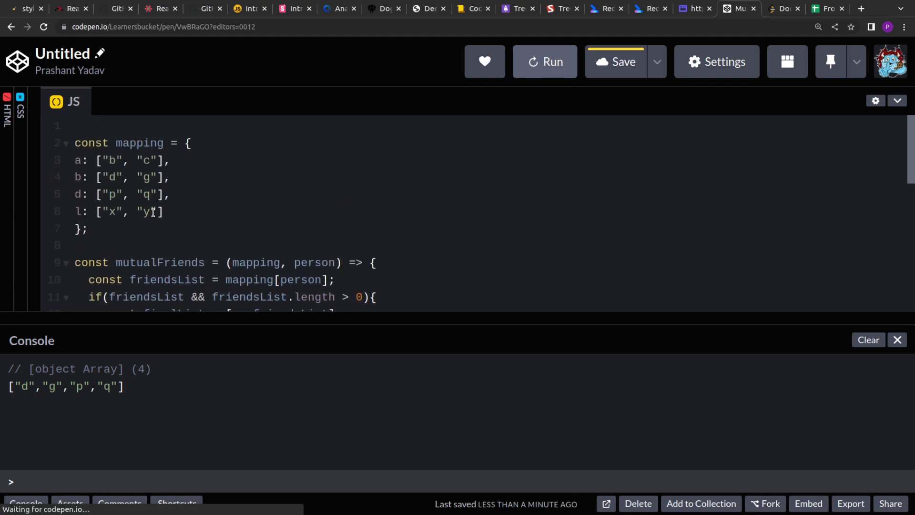
pyautogui.click(544, 61)
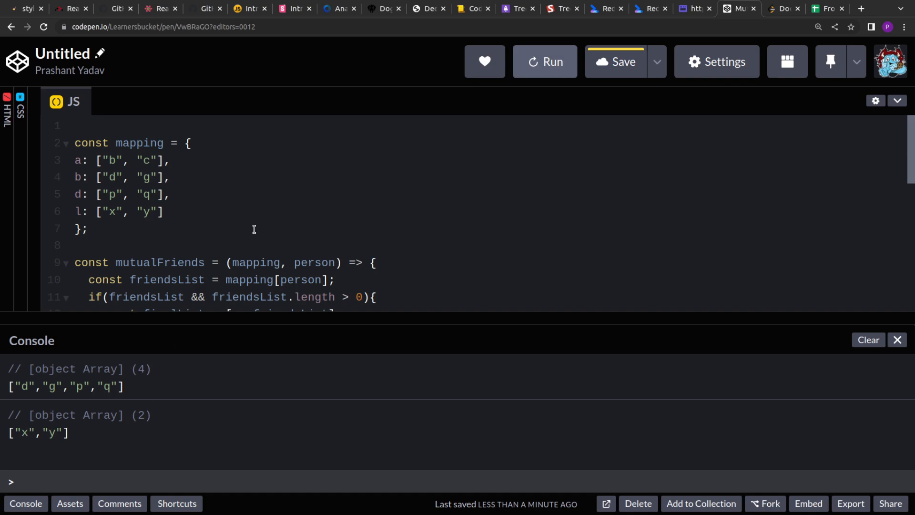
pyautogui.moveTo(98, 216)
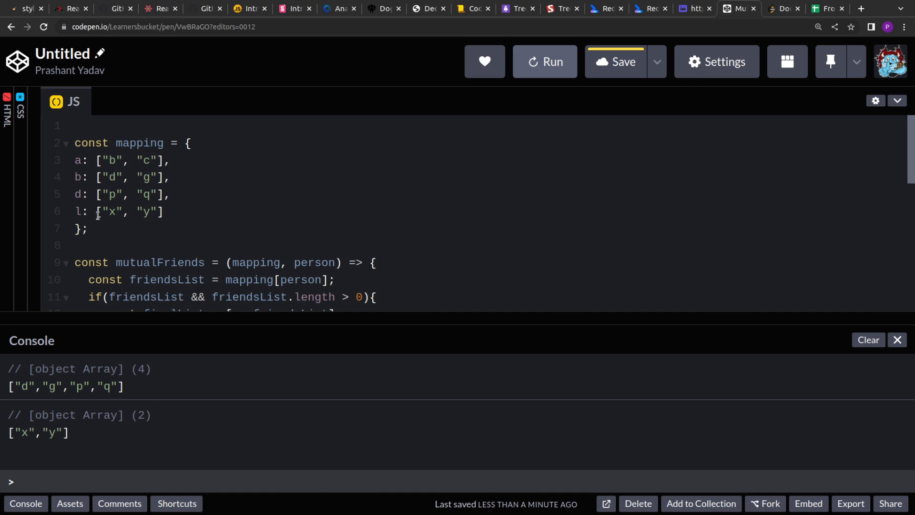
pyautogui.scroll(-3)
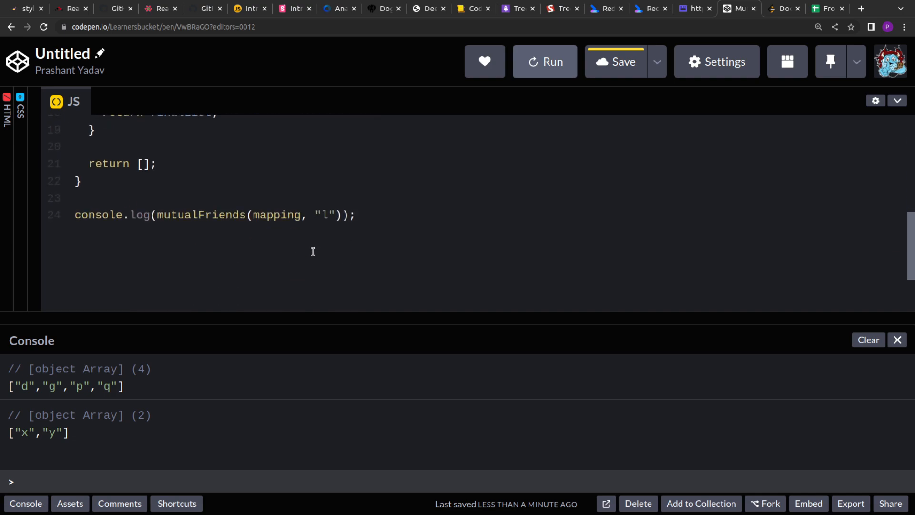
# Call mutualFriends with "q", which has no mapping entry, logging an empty array []
pyautogui.write('q')
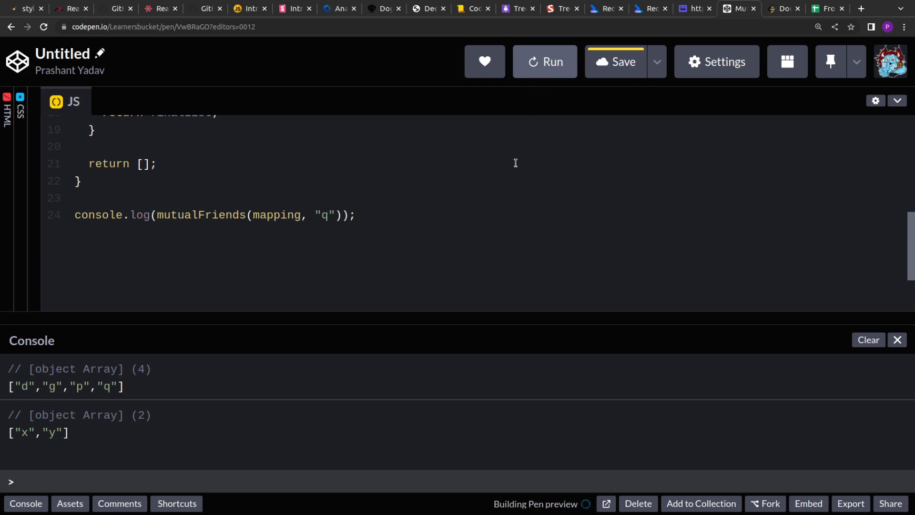
pyautogui.click(544, 61)
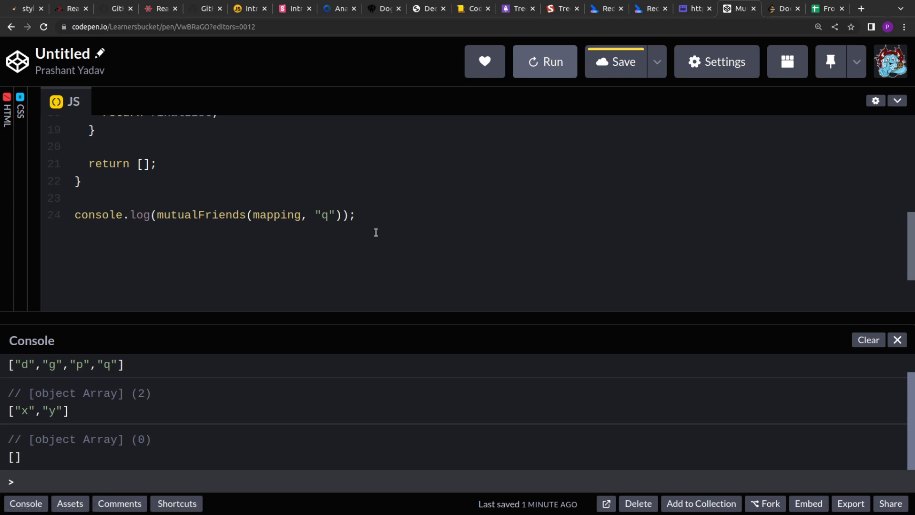
pyautogui.scroll(3)
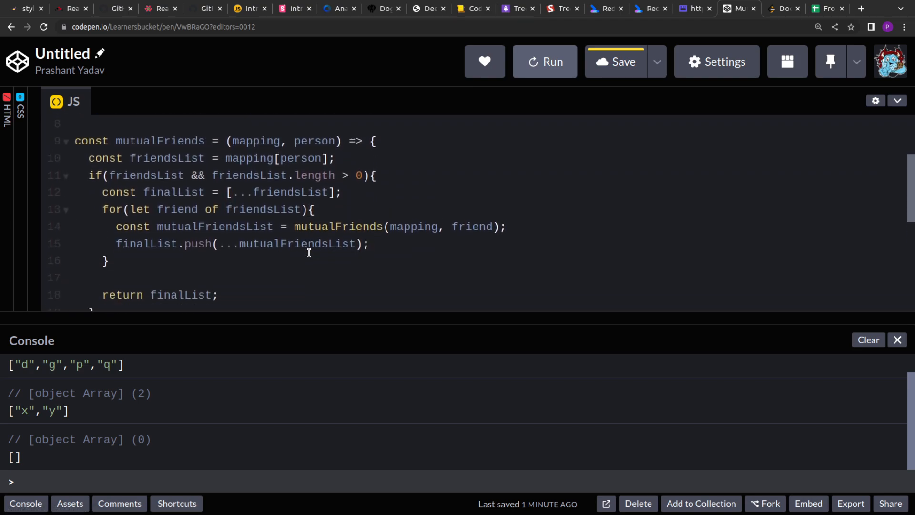
pyautogui.moveTo(342, 227)
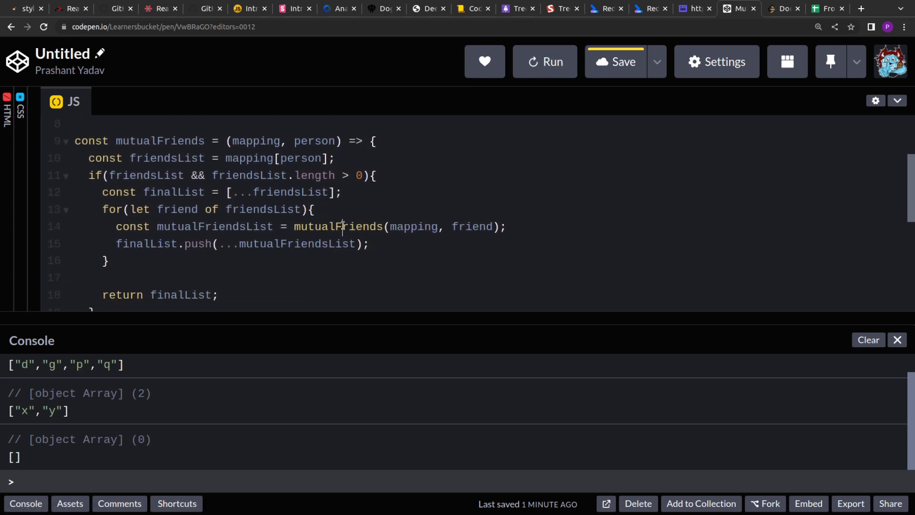